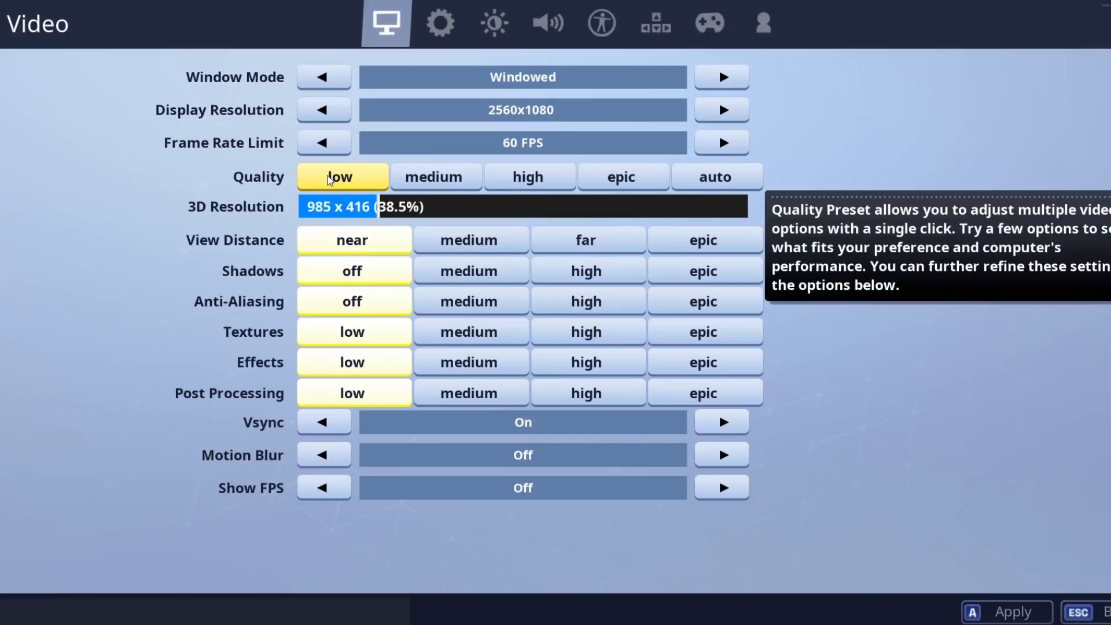
Step: Preview the medium and epic quality presets, then return all video quality settings to low
{"action": "left_click", "coordinate": [528, 177]}
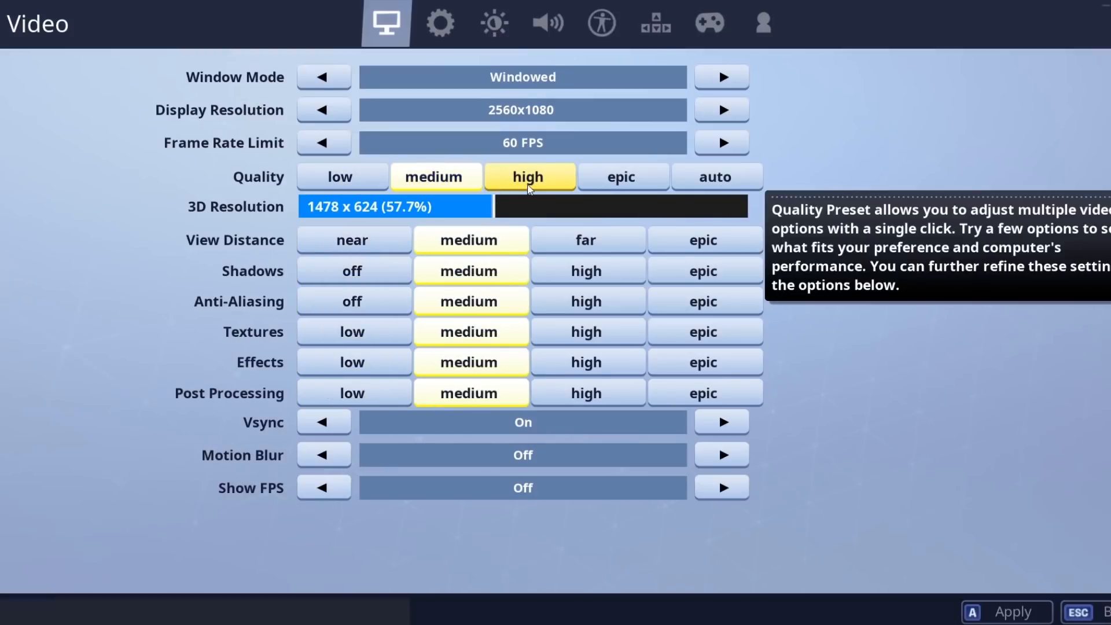
{"action": "left_click", "coordinate": [621, 176]}
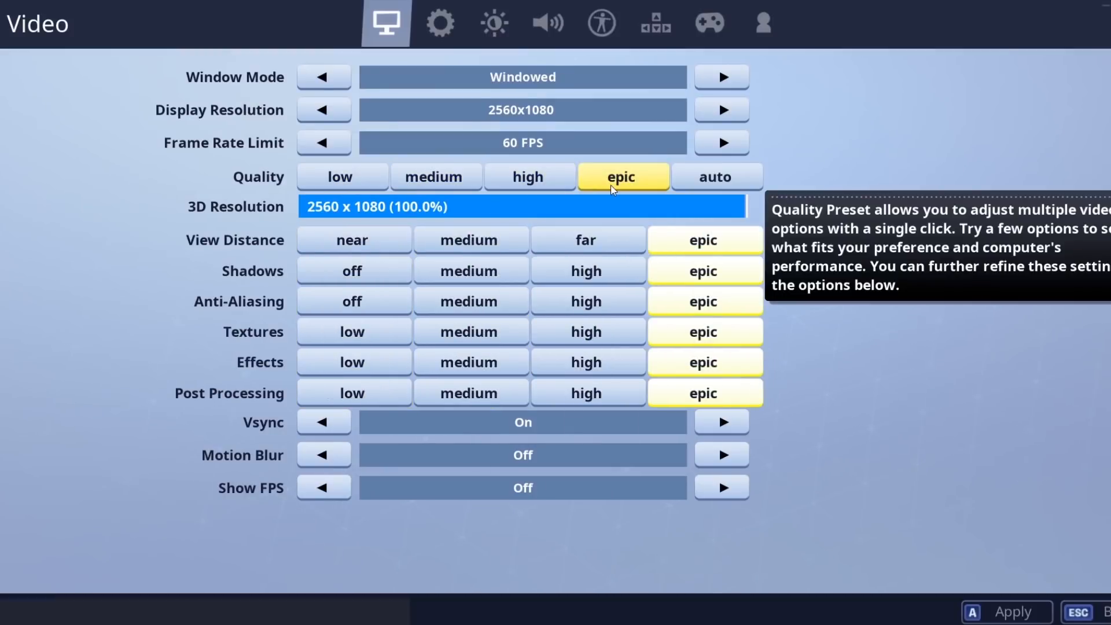
{"action": "left_click", "coordinate": [341, 177]}
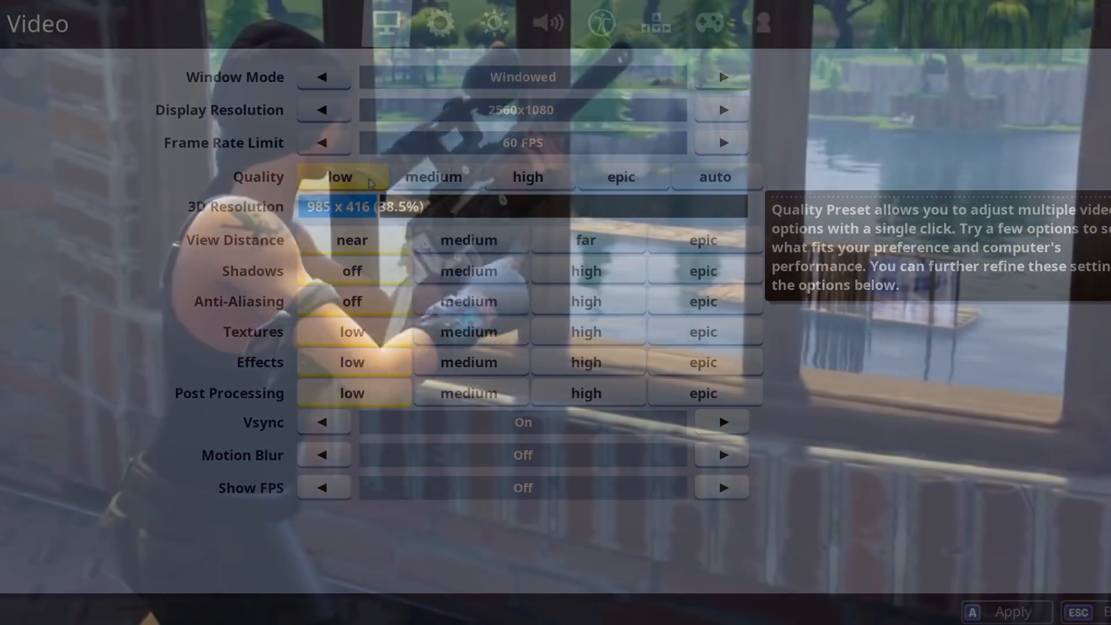
{"action": "key", "text": "Escape"}
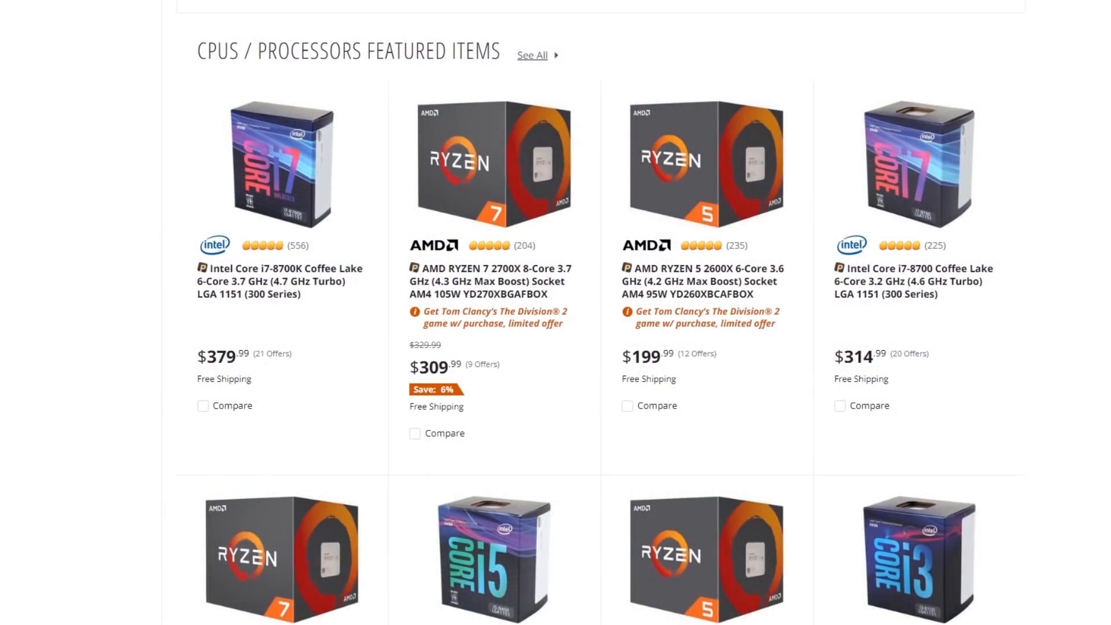
{"action": "scroll", "scroll_direction": "down", "scroll_amount": 3}
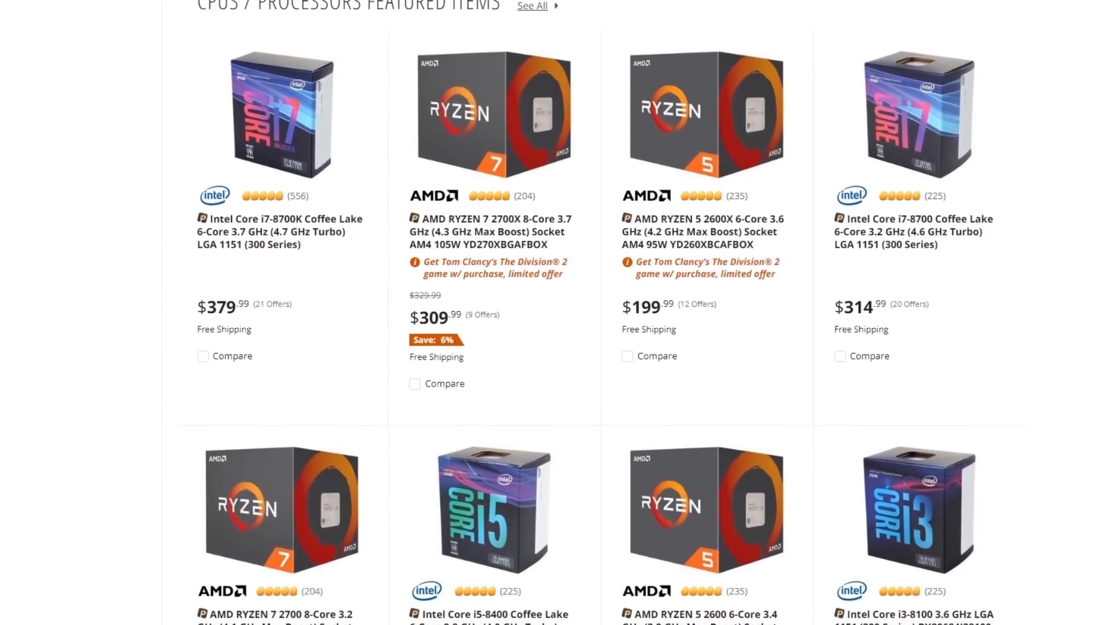
{"action": "scroll", "scroll_direction": "down", "scroll_amount": 3}
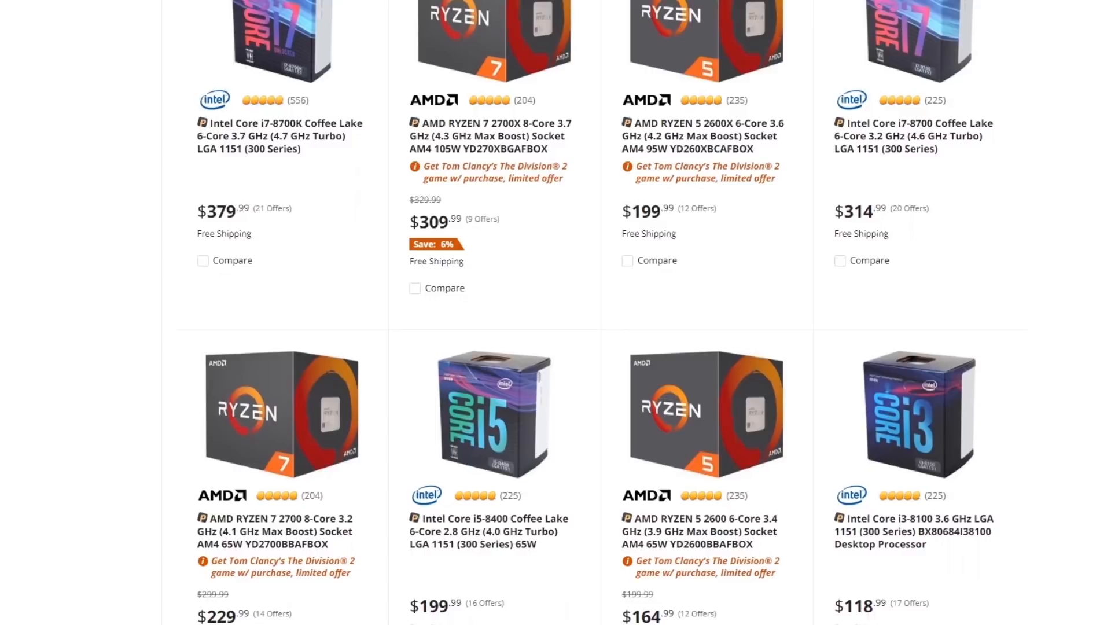
{"action": "scroll", "scroll_direction": "down", "scroll_amount": 3}
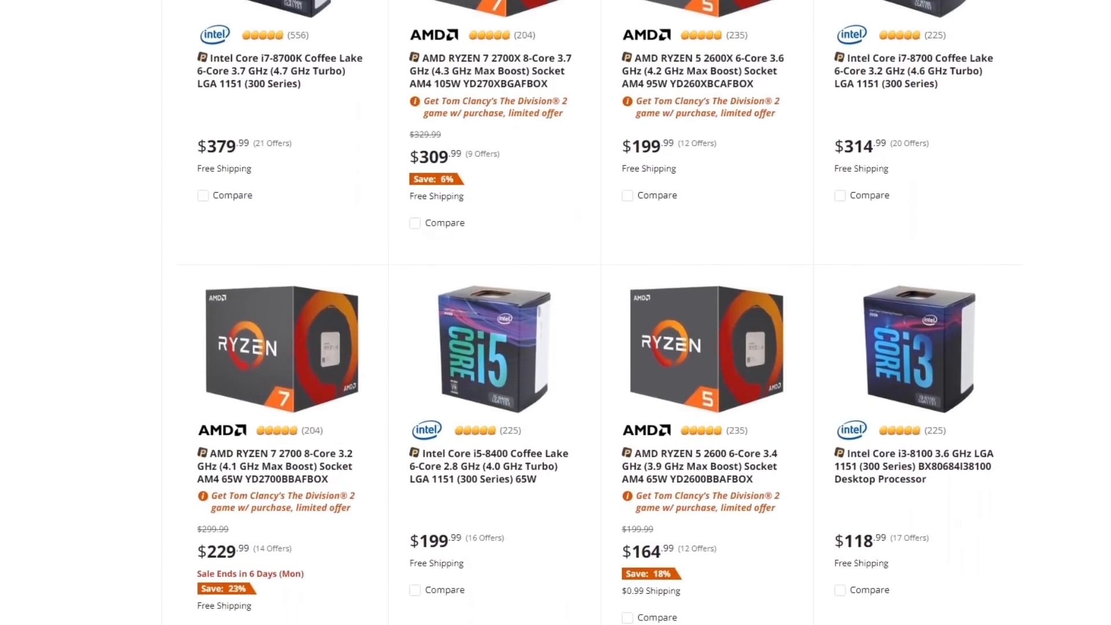
{"action": "scroll", "scroll_direction": "down", "scroll_amount": 3}
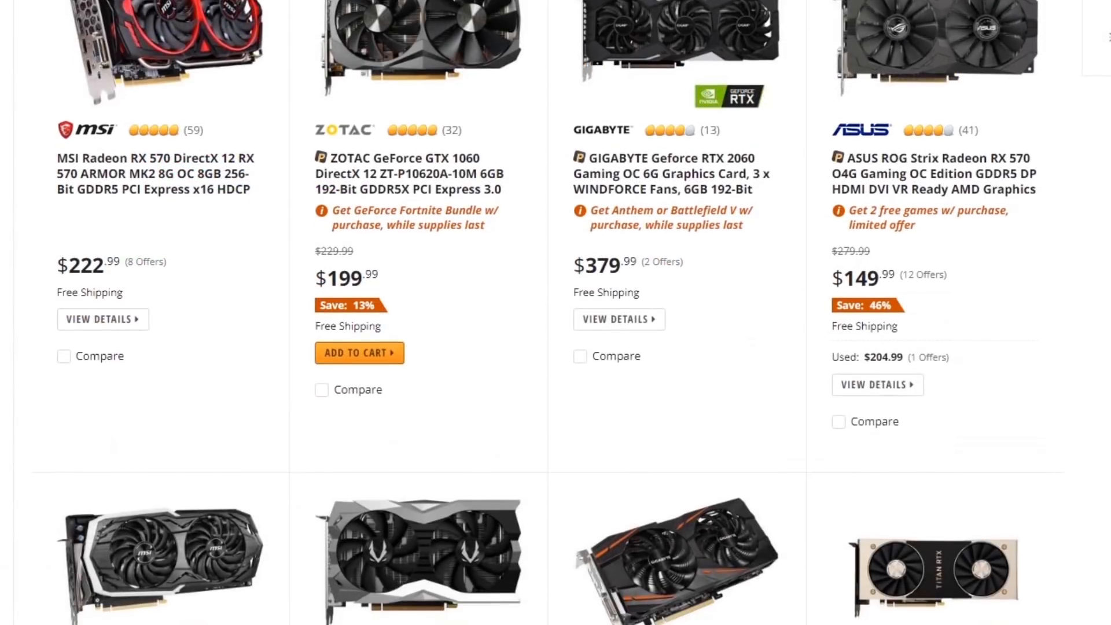
{"action": "scroll", "scroll_direction": "down", "scroll_amount": 3}
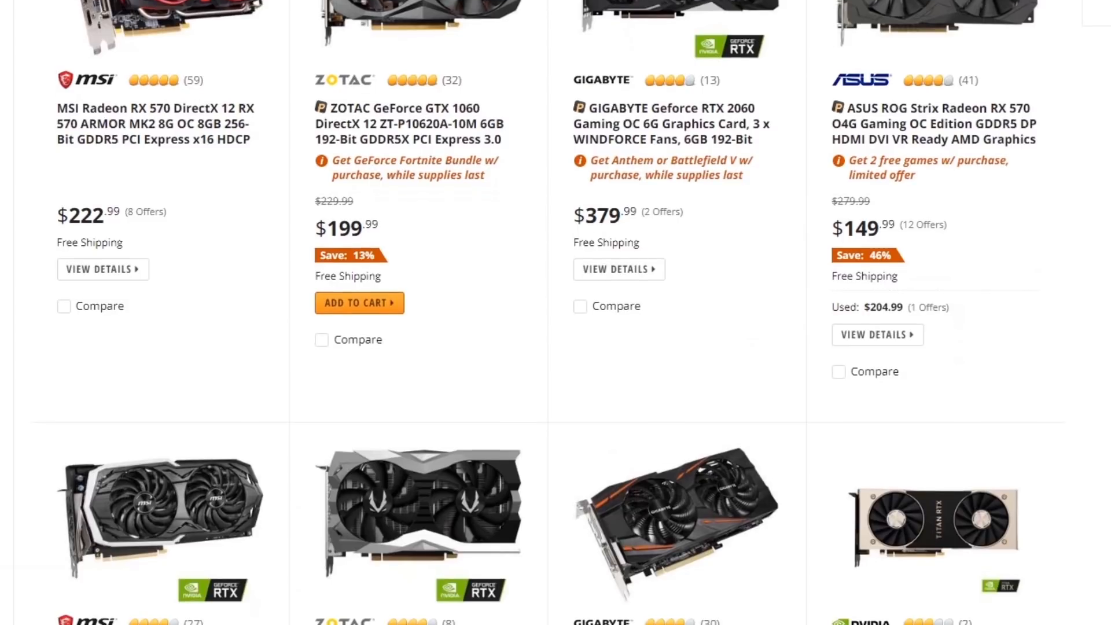
{"action": "scroll", "scroll_direction": "down", "scroll_amount": 3}
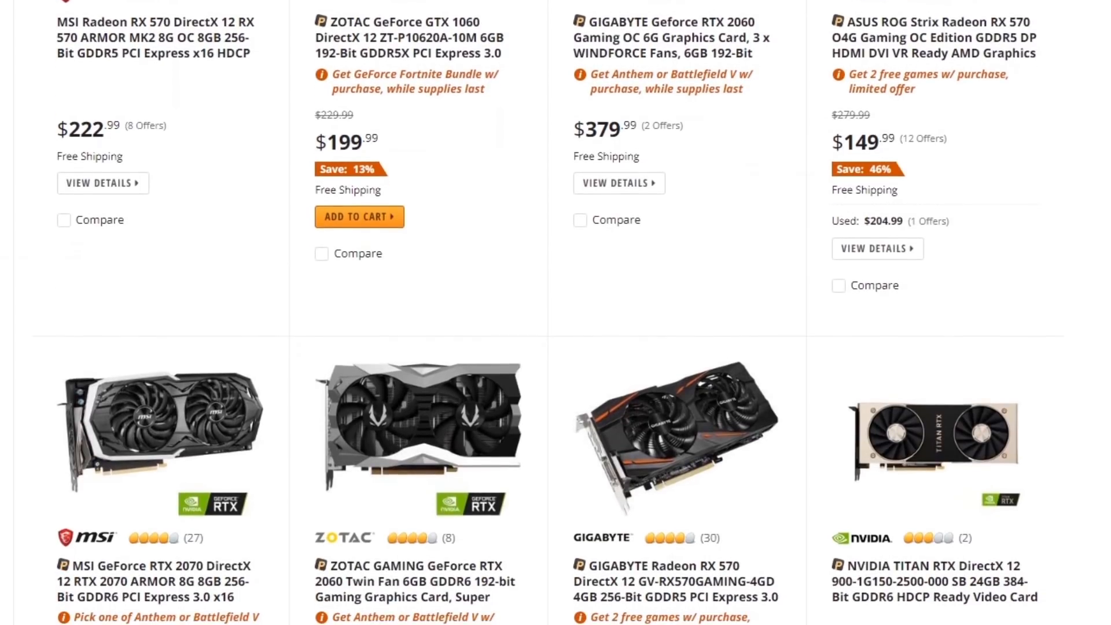
{"action": "scroll", "scroll_direction": "down", "scroll_amount": 3}
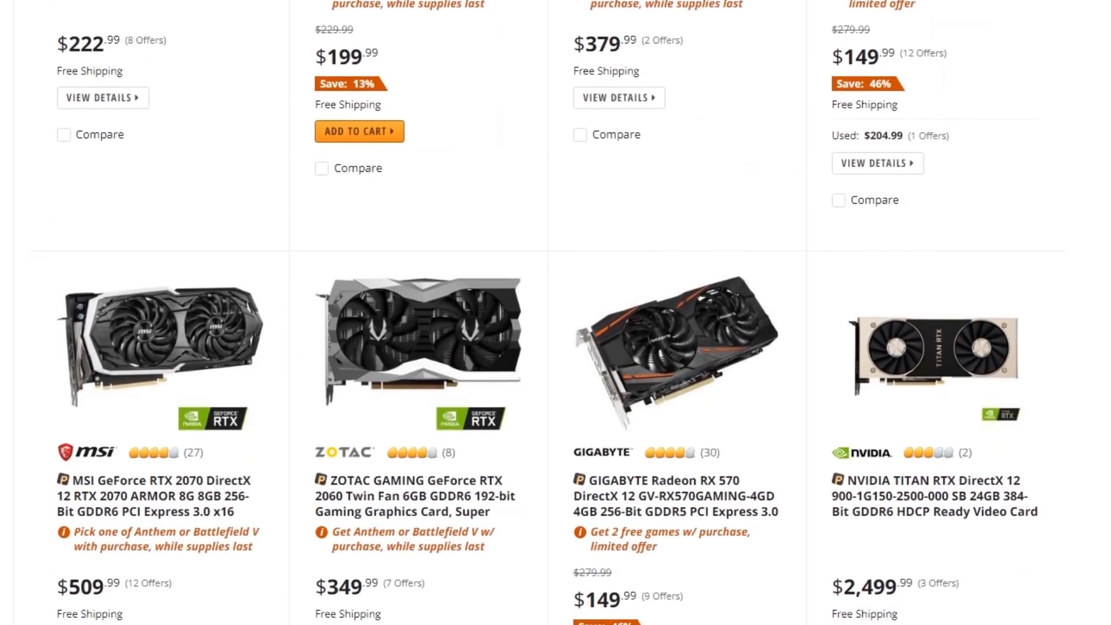
{"action": "scroll", "scroll_direction": "down", "scroll_amount": 3}
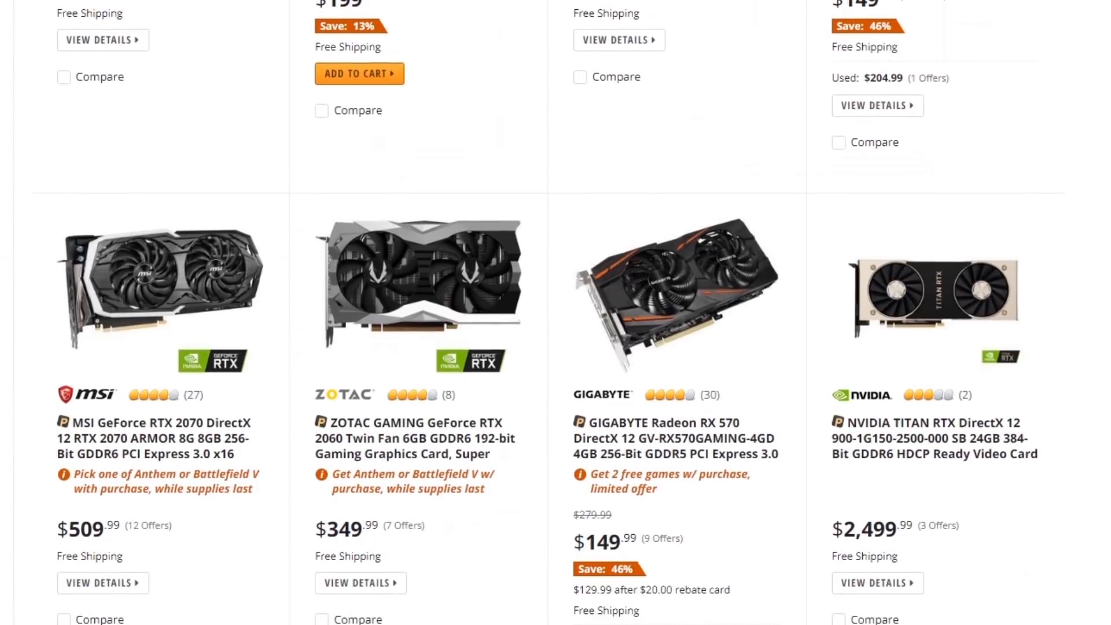
{"action": "scroll", "scroll_direction": "down", "scroll_amount": 3}
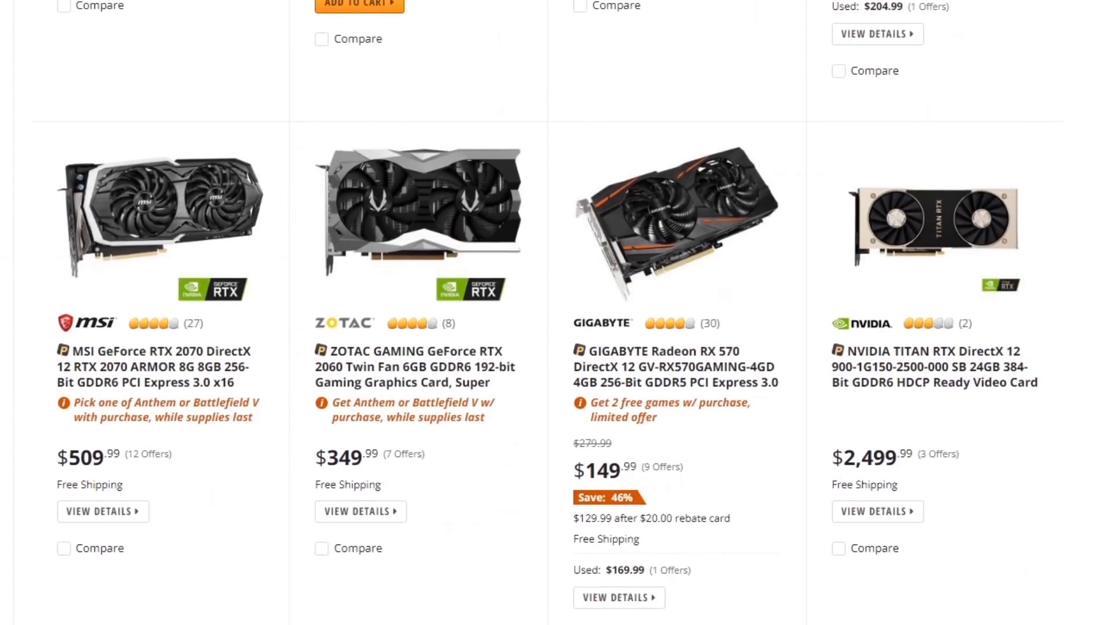
{"action": "scroll", "scroll_direction": "down", "scroll_amount": 3}
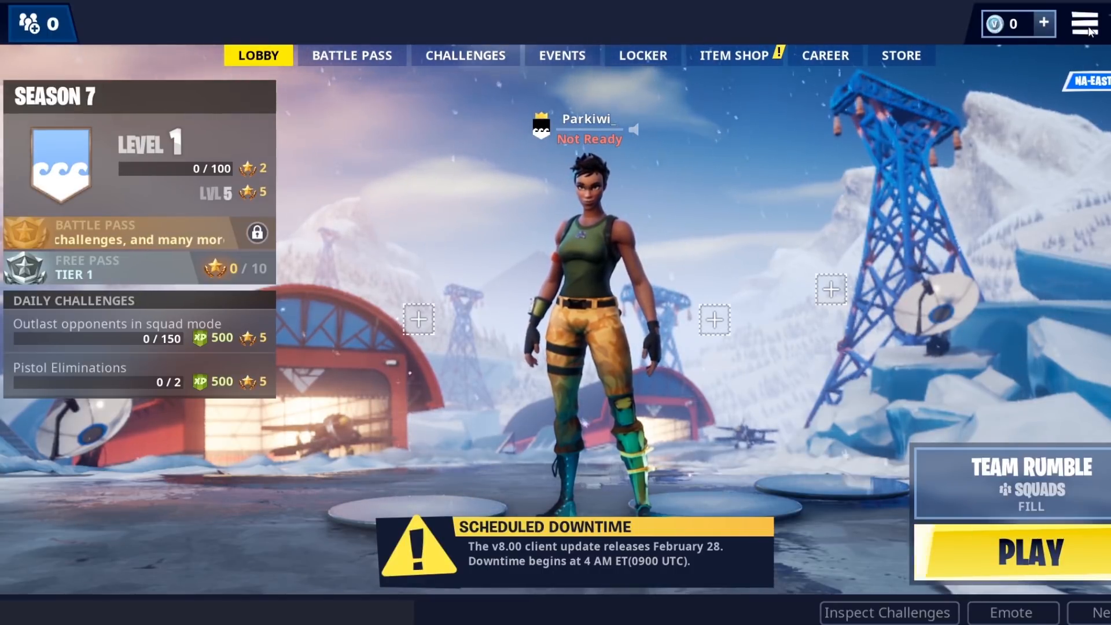
Step: Open Fortnite settings and set Windowed mode with 1280x720 display resolution
{"action": "left_click", "coordinate": [1084, 23]}
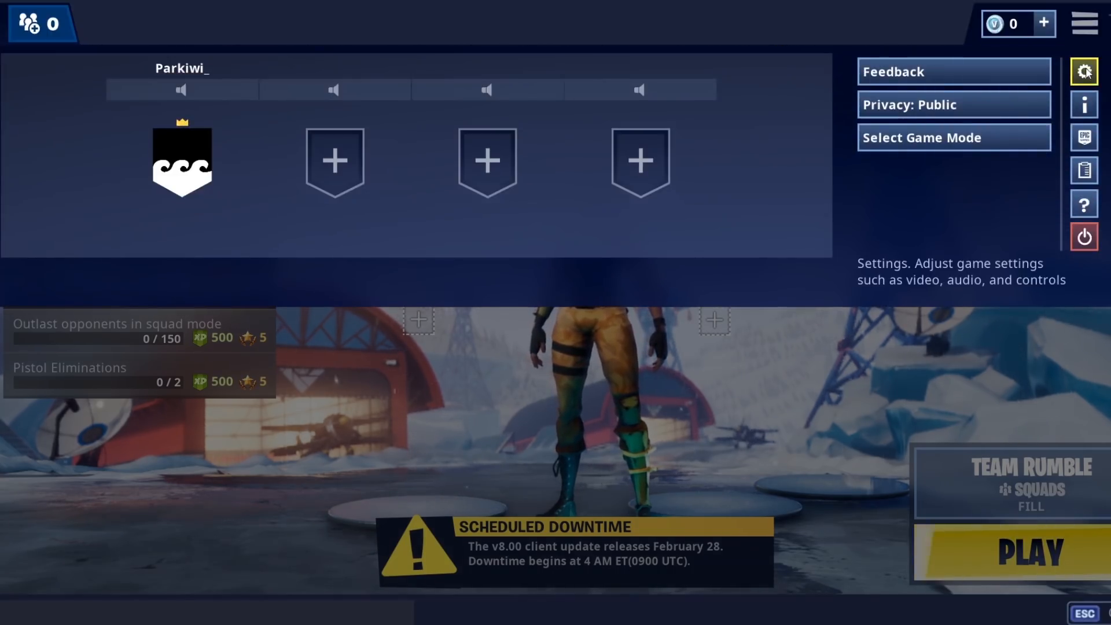
{"action": "left_click", "coordinate": [1084, 70]}
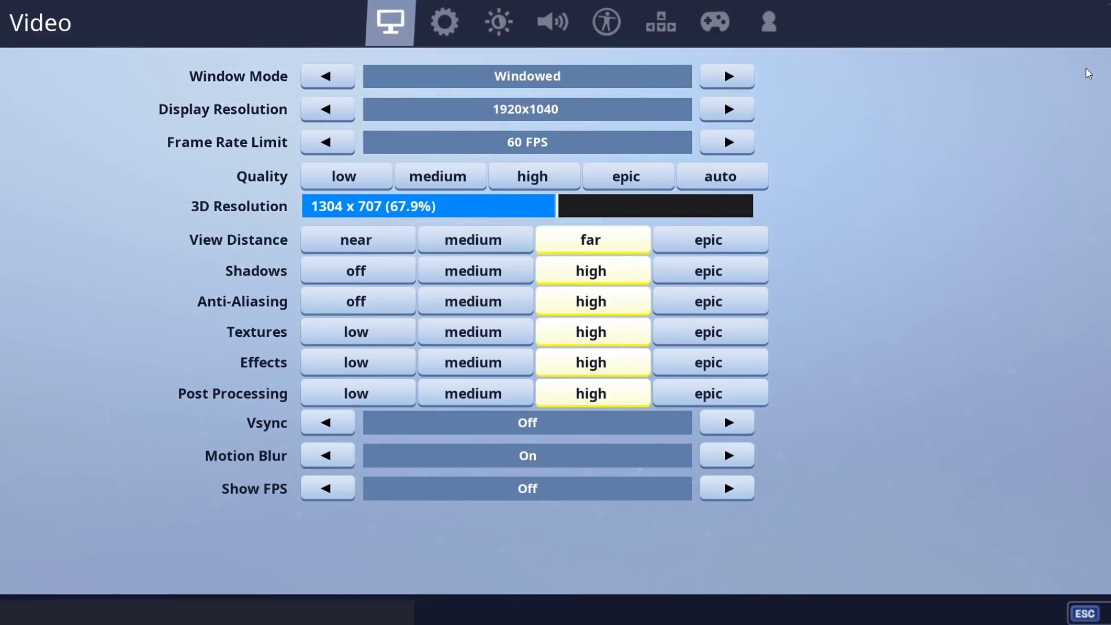
{"action": "left_click", "coordinate": [726, 76]}
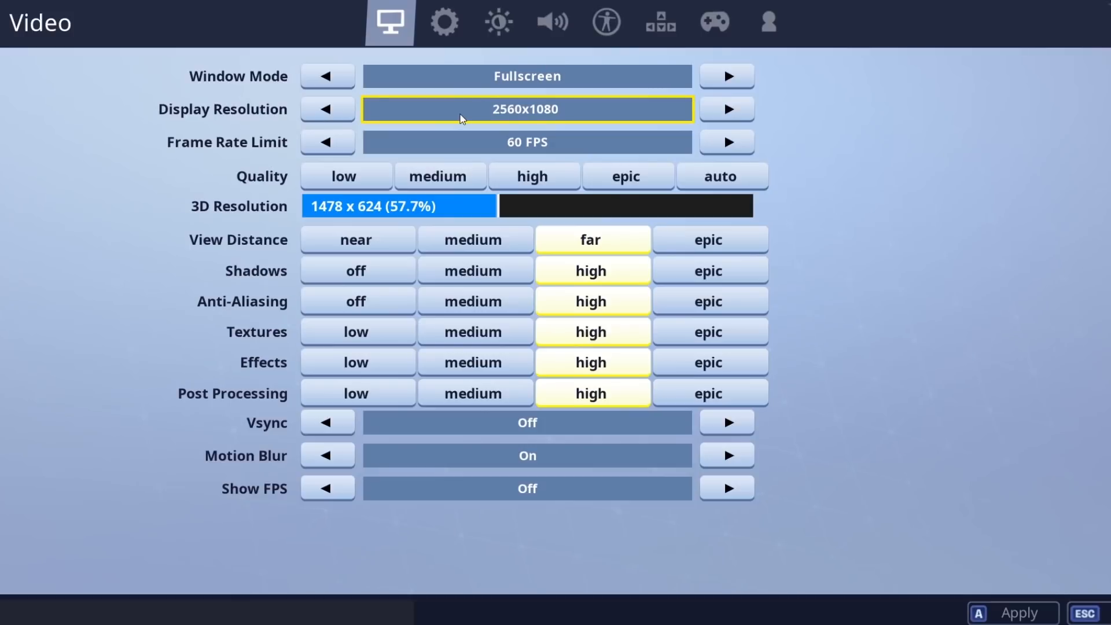
{"action": "left_click", "coordinate": [326, 76]}
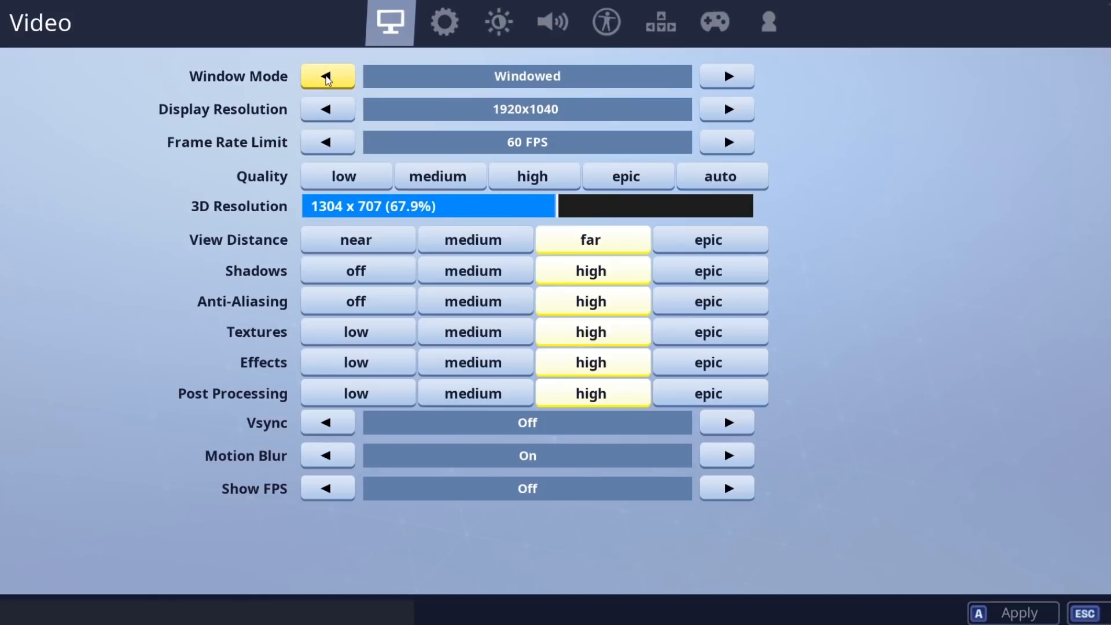
{"action": "mouse_move", "coordinate": [327, 110]}
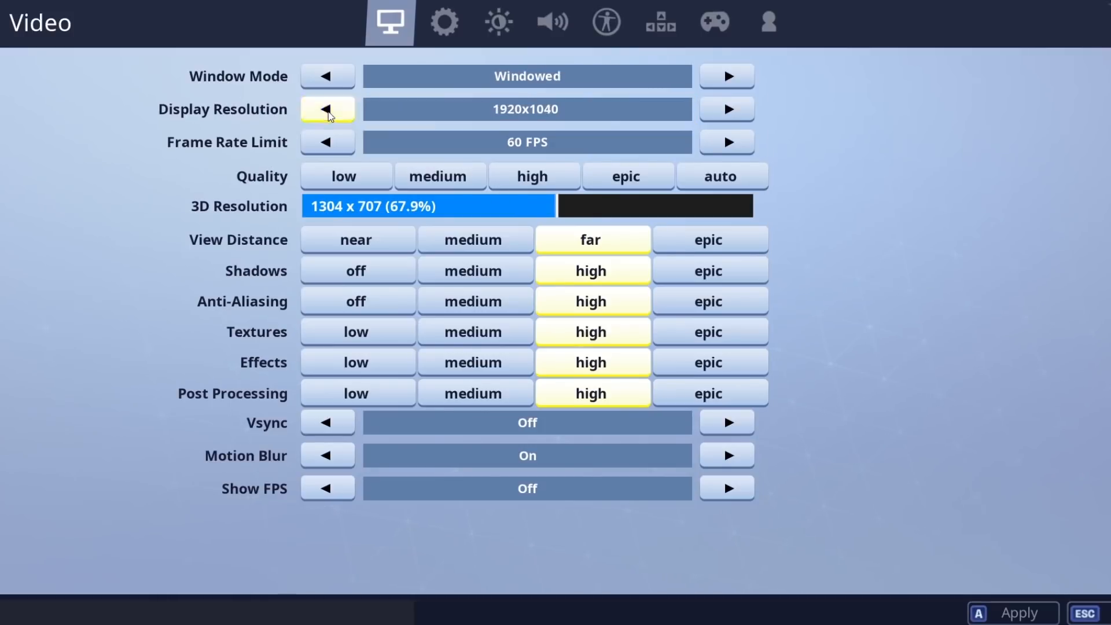
{"action": "left_click", "coordinate": [326, 109]}
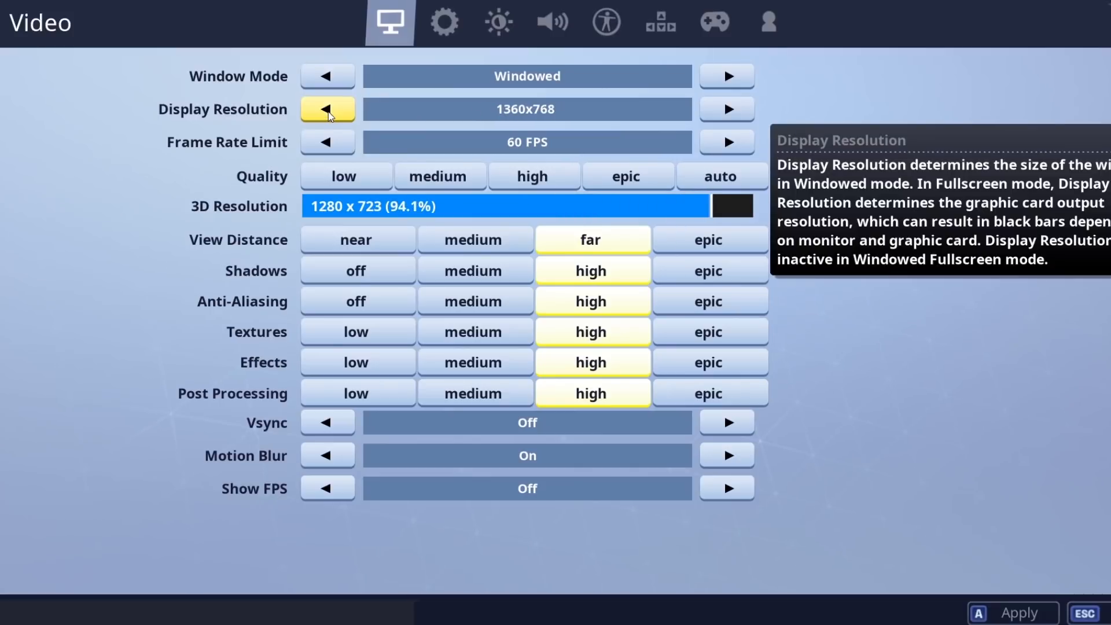
{"action": "left_click", "coordinate": [327, 109]}
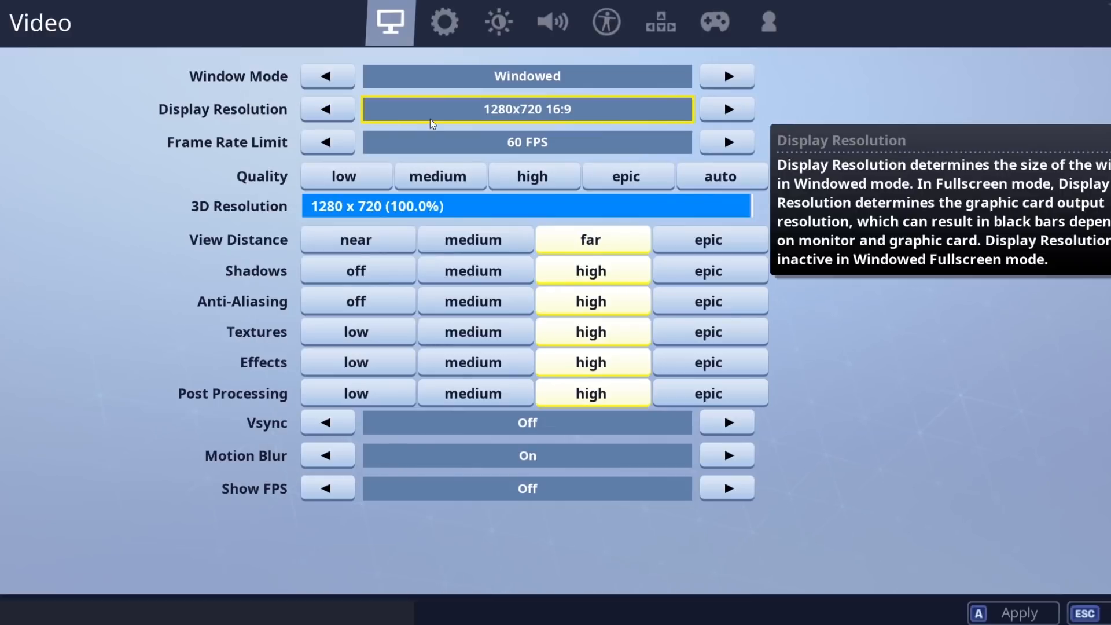
{"action": "mouse_move", "coordinate": [527, 142]}
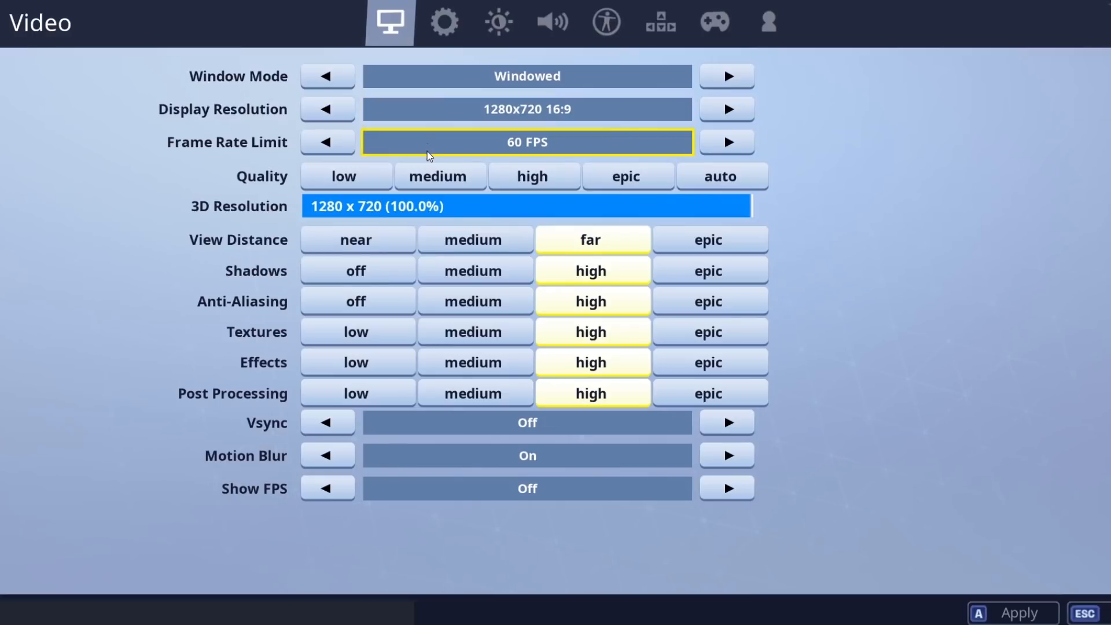
{"action": "mouse_move", "coordinate": [527, 142]}
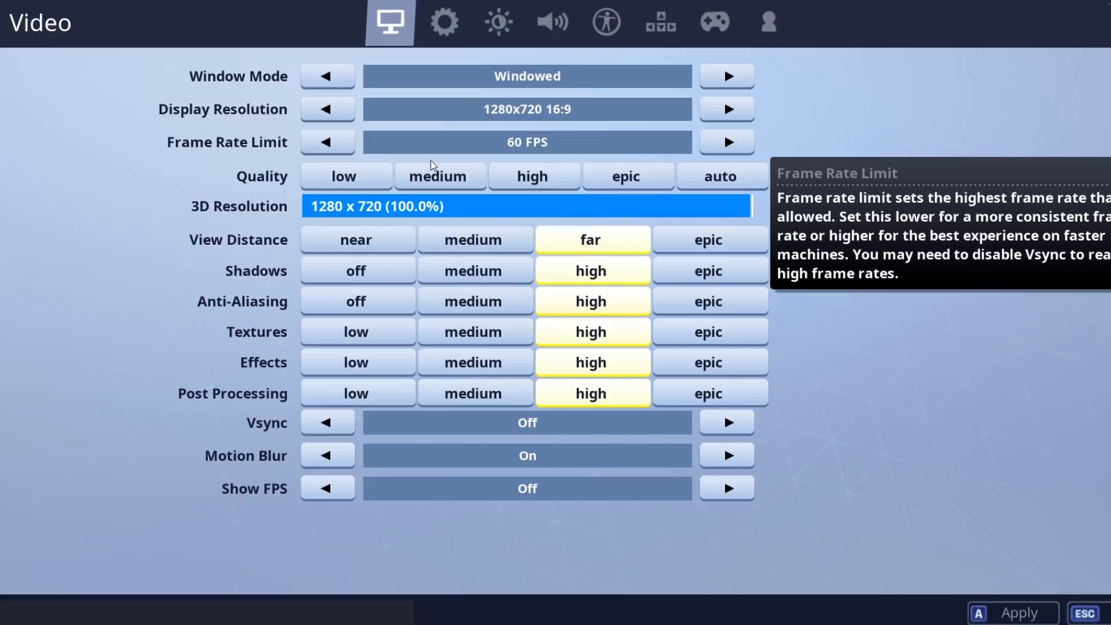
Step: Apply the Low quality preset, dropping 3D resolution to 853x480 and details to lowest
{"action": "left_click", "coordinate": [347, 176]}
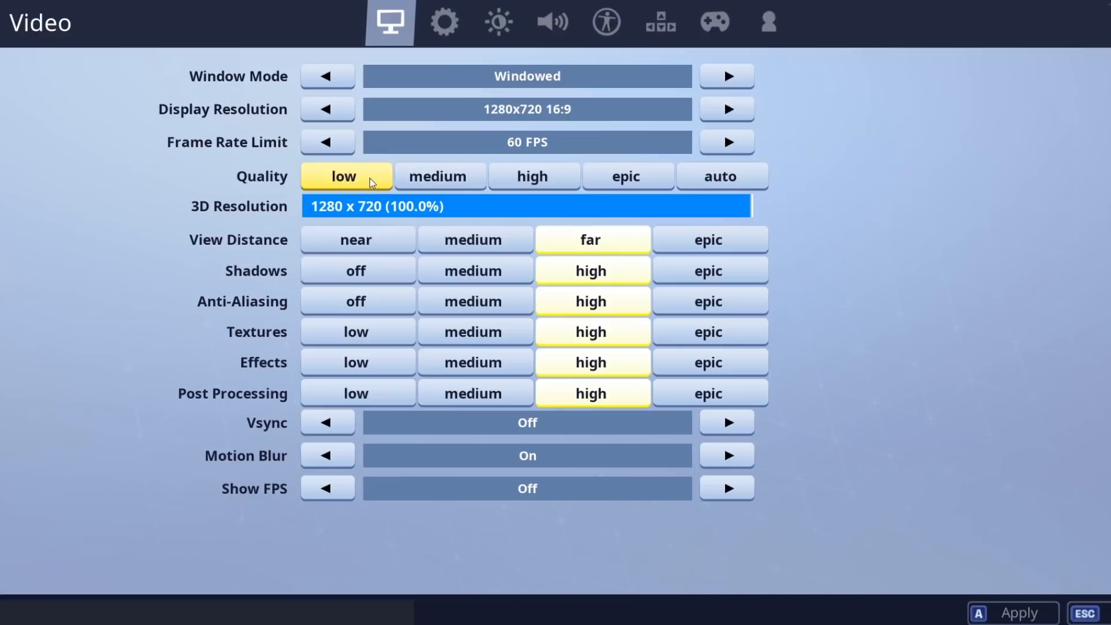
{"action": "left_click", "coordinate": [346, 176]}
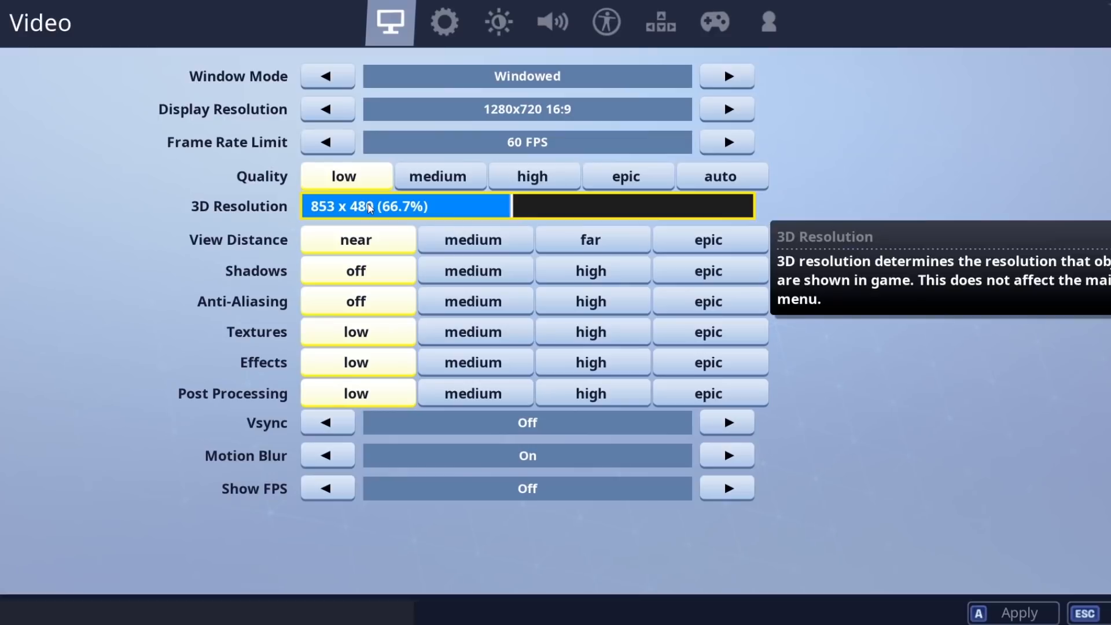
{"action": "mouse_move", "coordinate": [450, 217]}
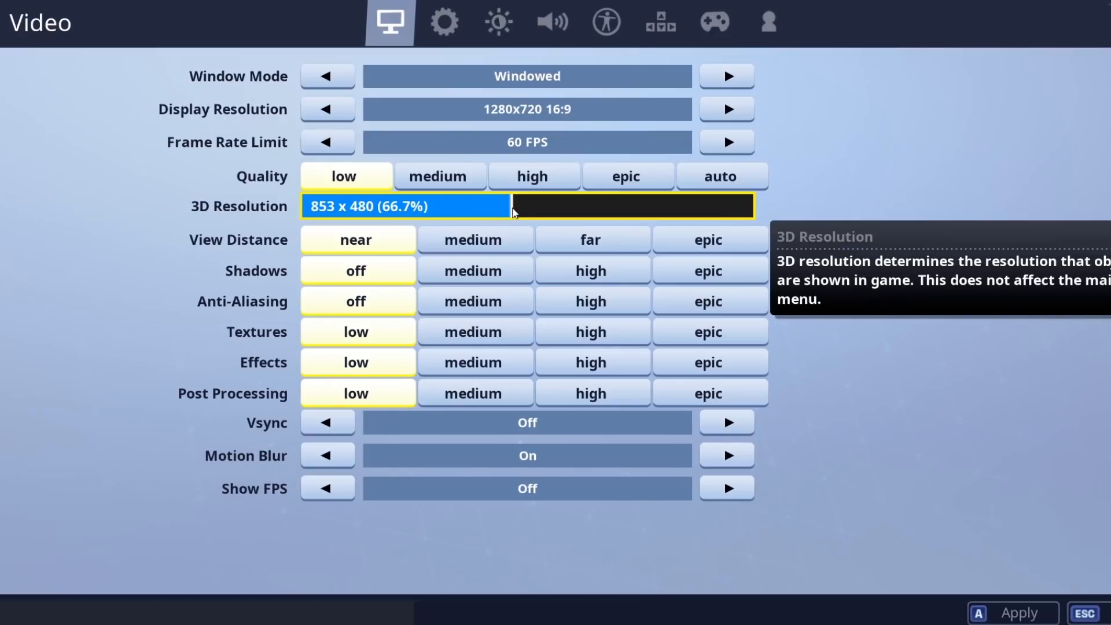
Step: Drag the 3D Resolution slider up to 1280x720 (100%)
{"action": "left_click_drag", "start_coordinate": [514, 206], "coordinate": [670, 206]}
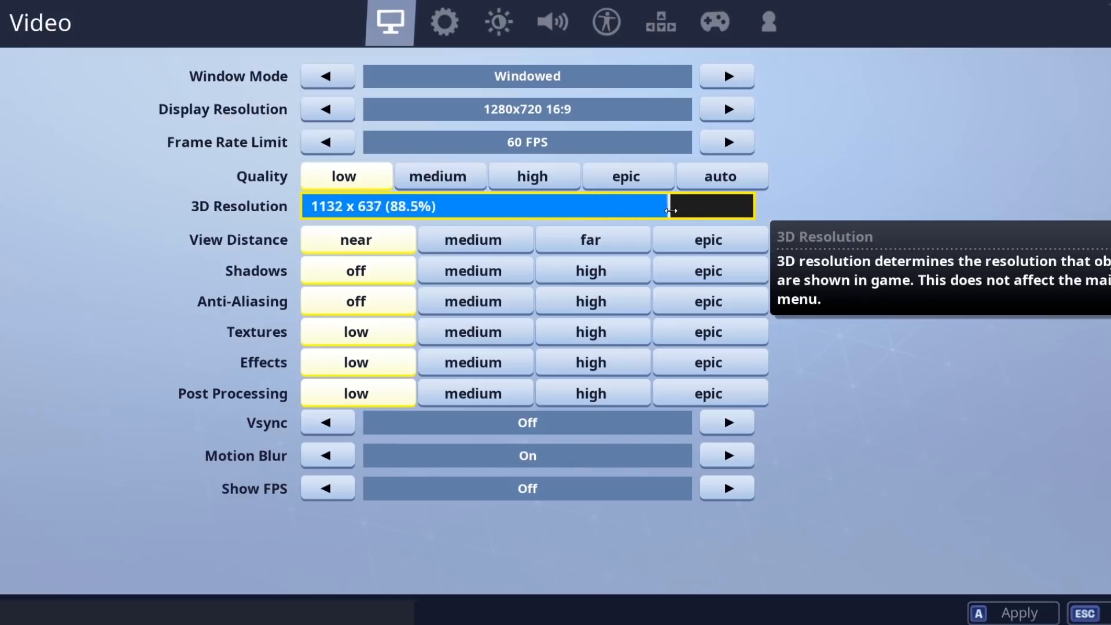
{"action": "left_click_drag", "start_coordinate": [669, 206], "coordinate": [769, 206]}
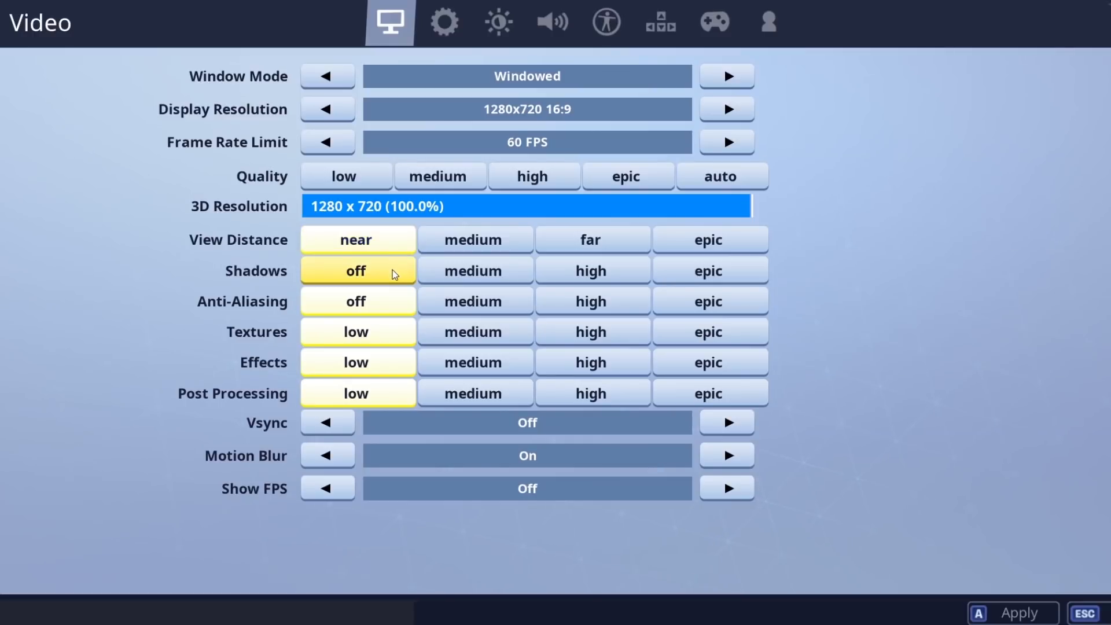
{"action": "mouse_move", "coordinate": [387, 306]}
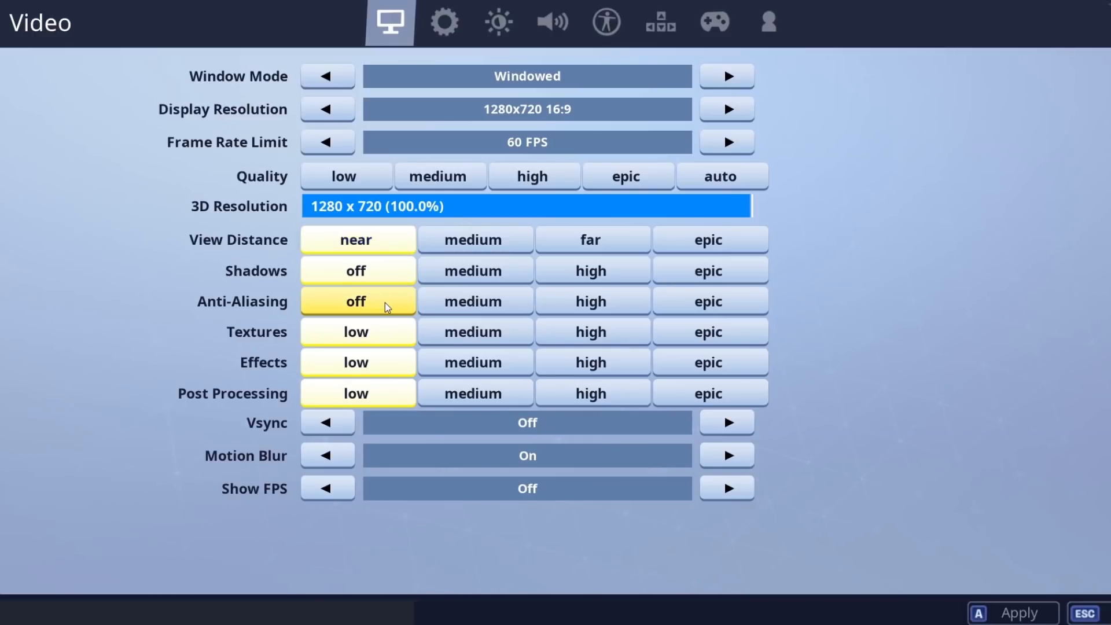
{"action": "mouse_move", "coordinate": [356, 301]}
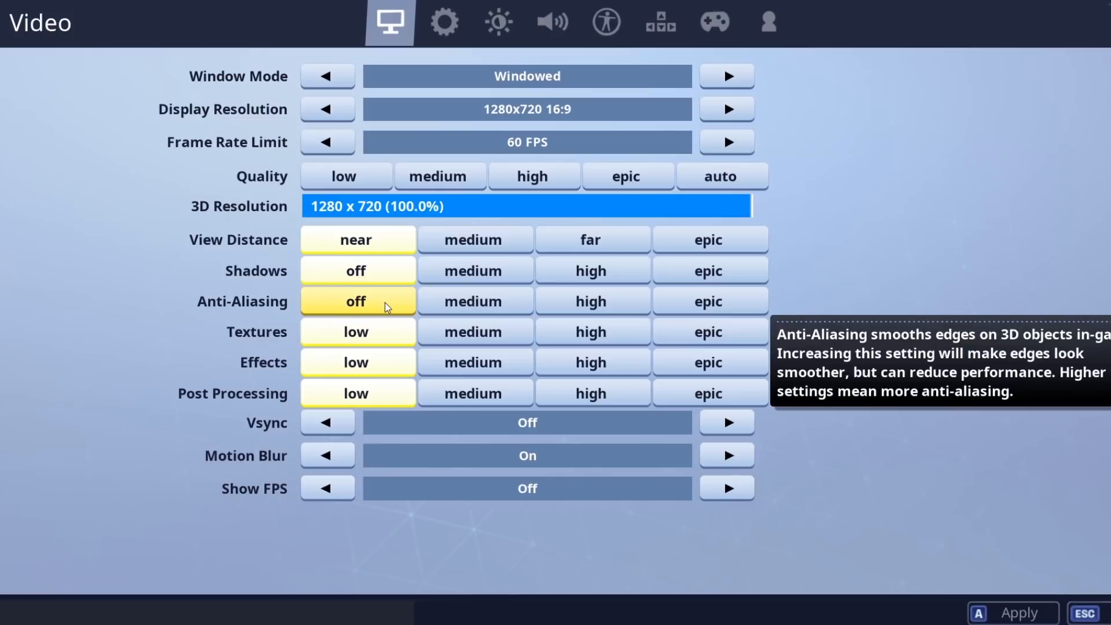
Step: Keep anti-aliasing off and post processing low, turn Vsync on and Motion Blur off
{"action": "left_click", "coordinate": [474, 301]}
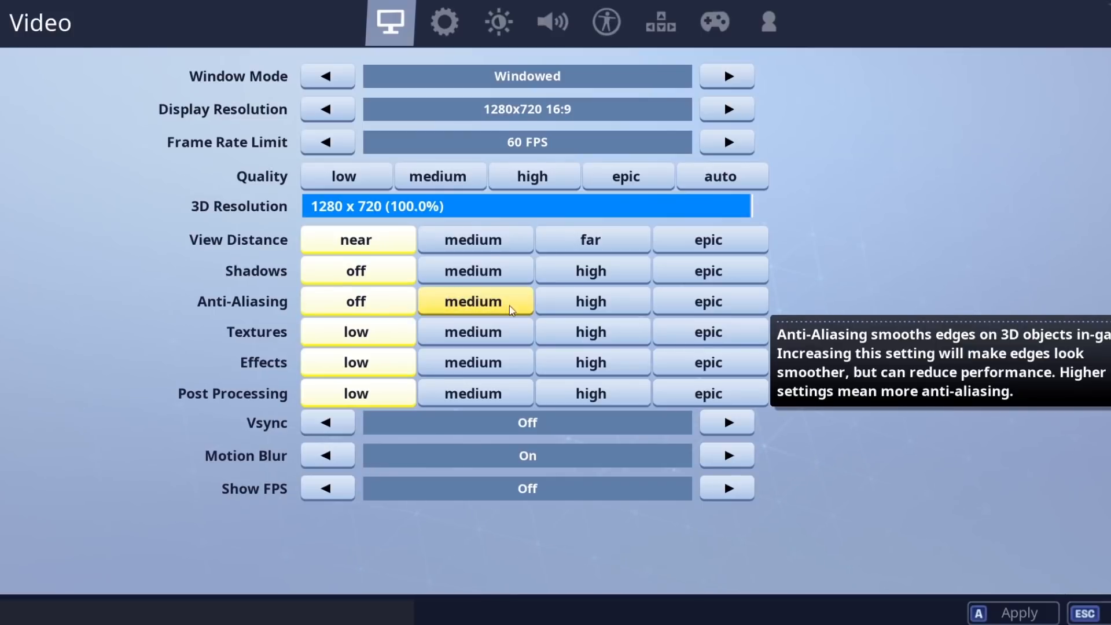
{"action": "left_click", "coordinate": [357, 301]}
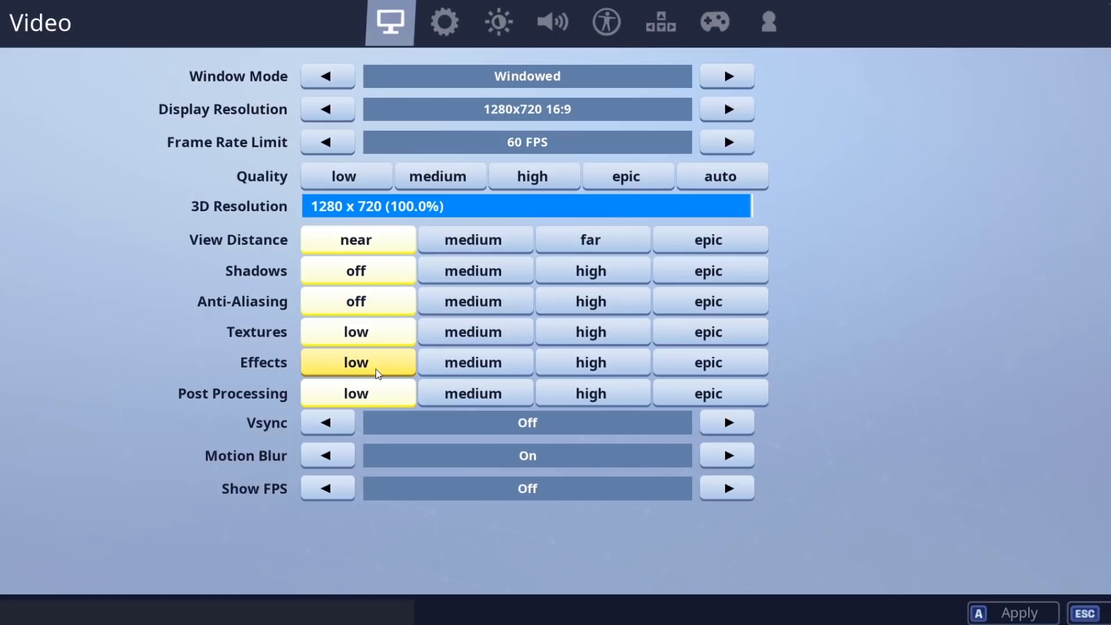
{"action": "mouse_move", "coordinate": [357, 363]}
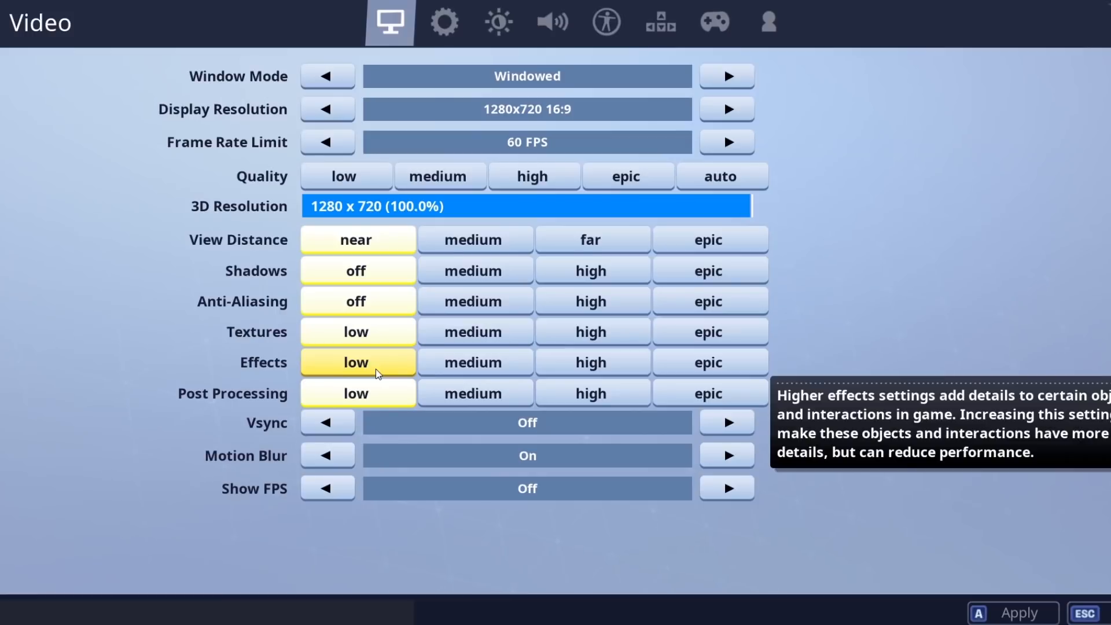
{"action": "mouse_move", "coordinate": [376, 394]}
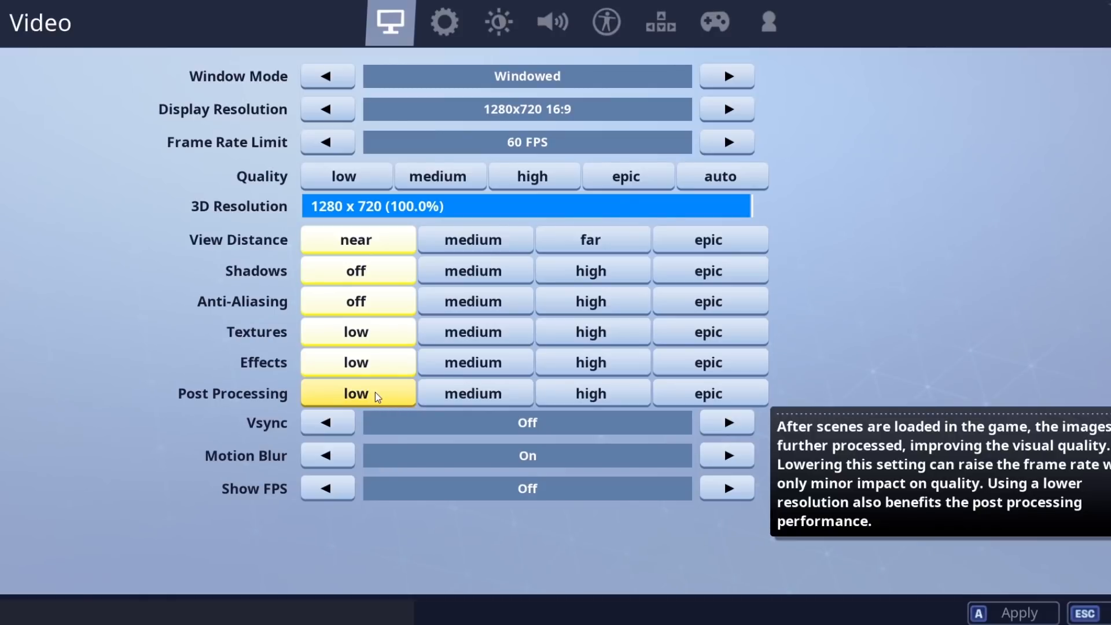
{"action": "left_click", "coordinate": [438, 176]}
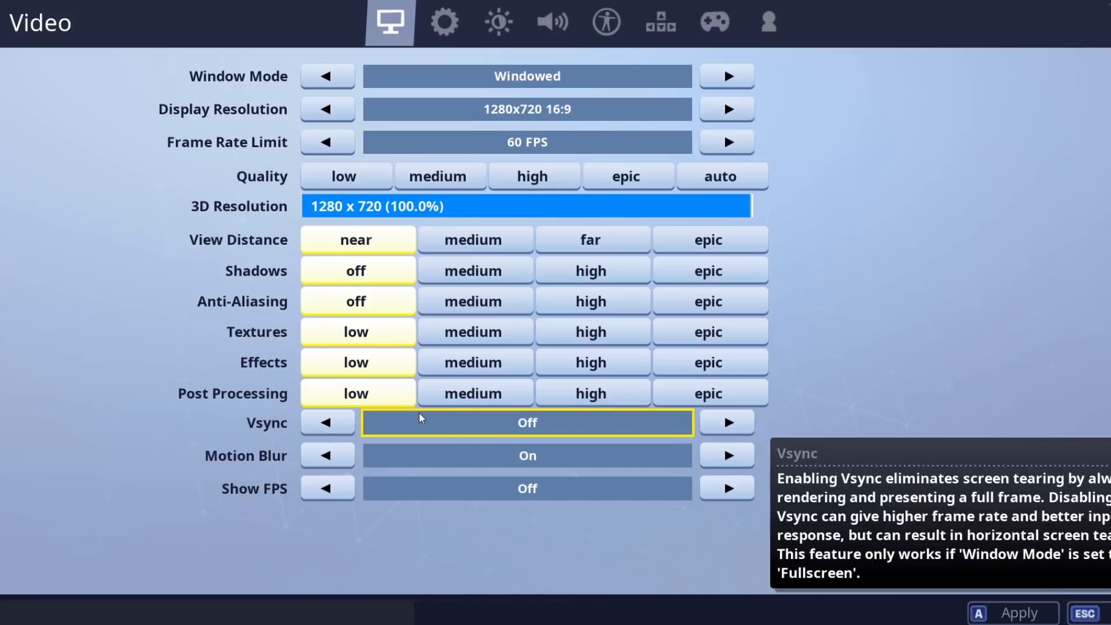
{"action": "mouse_move", "coordinate": [223, 409]}
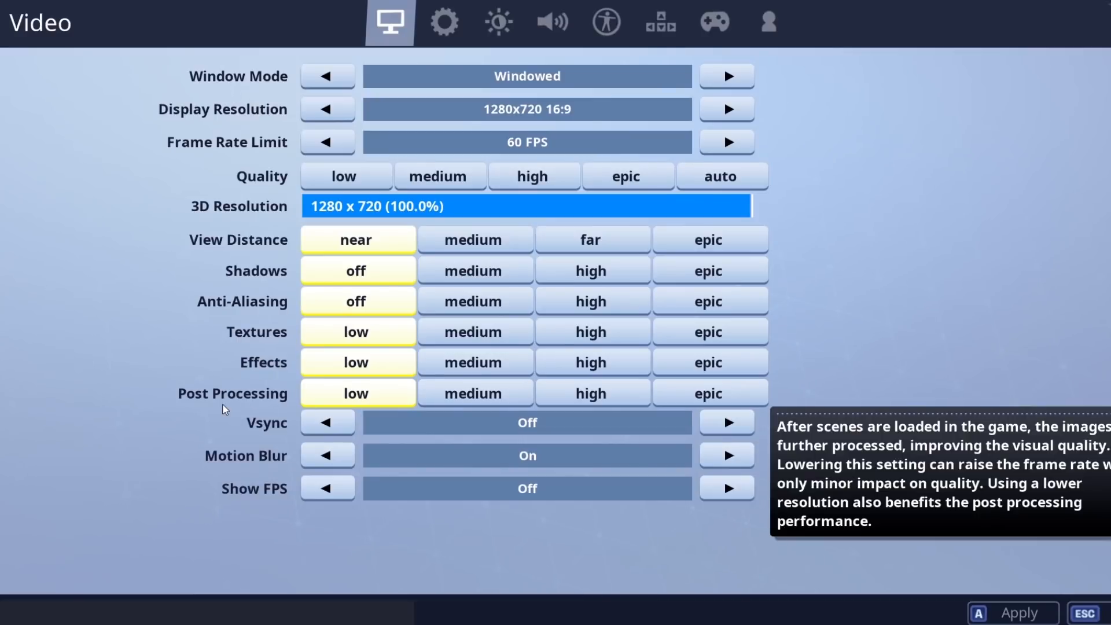
{"action": "mouse_move", "coordinate": [327, 422]}
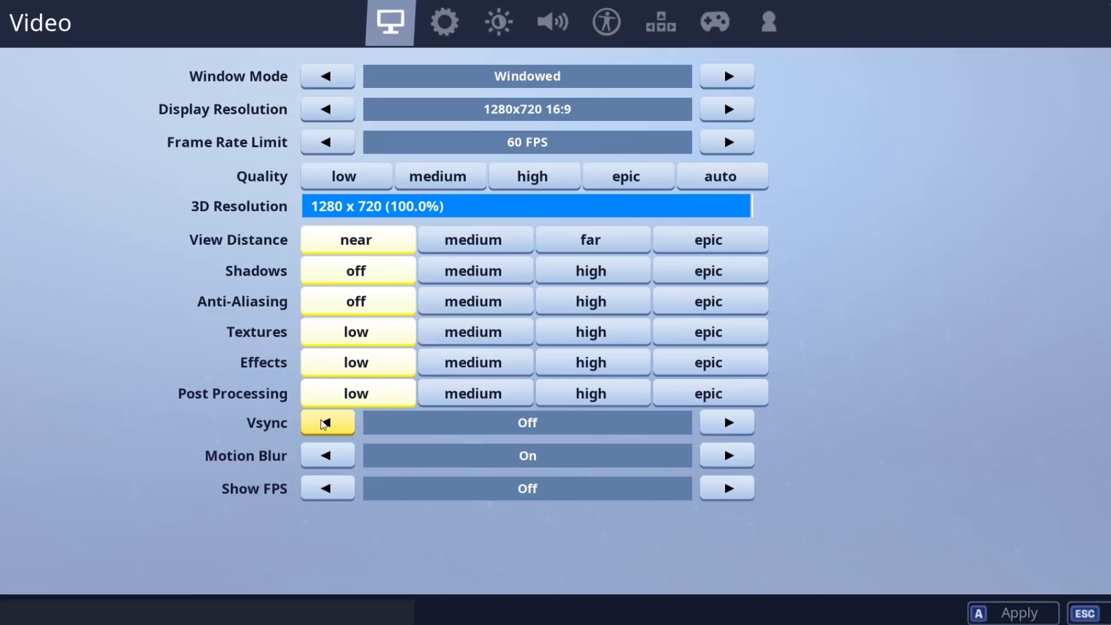
{"action": "left_click", "coordinate": [326, 423]}
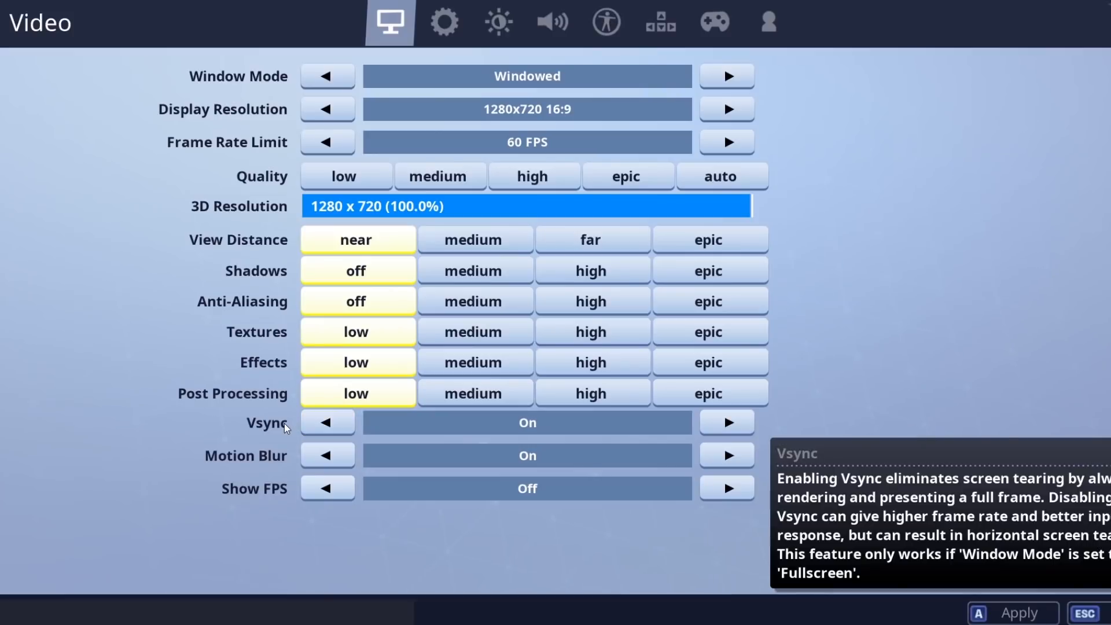
{"action": "left_click", "coordinate": [326, 455]}
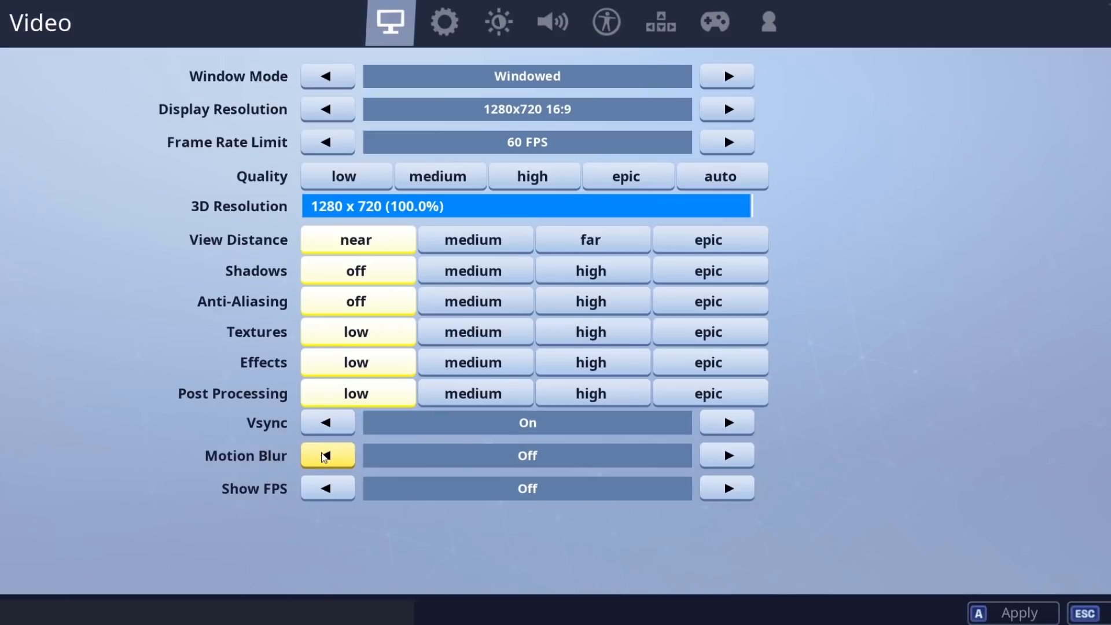
{"action": "mouse_move", "coordinate": [326, 455]}
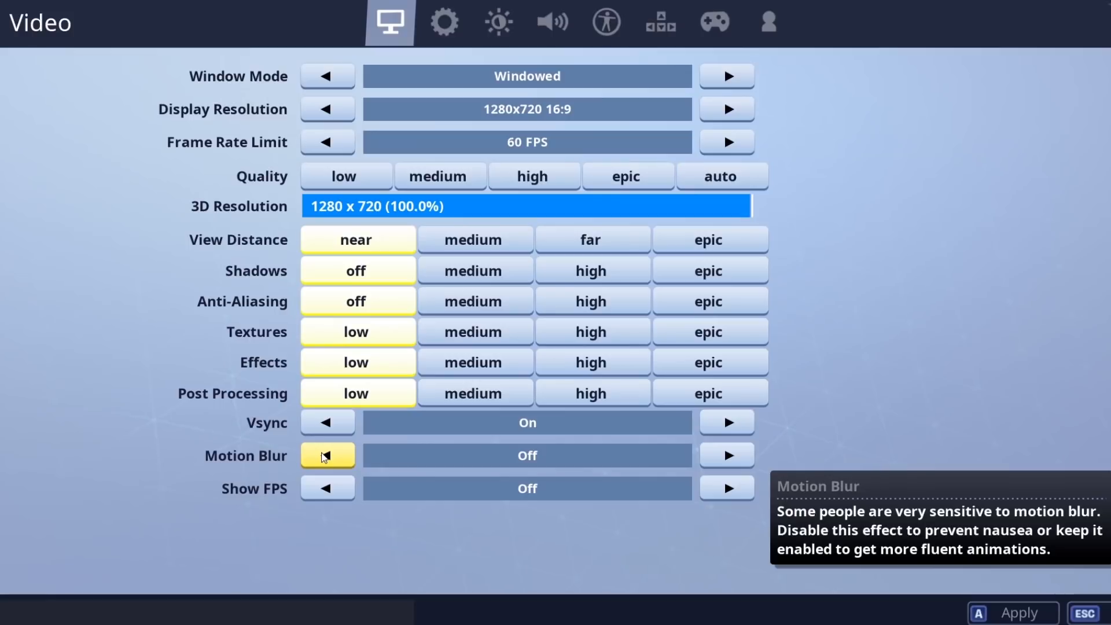
{"action": "mouse_move", "coordinate": [527, 487]}
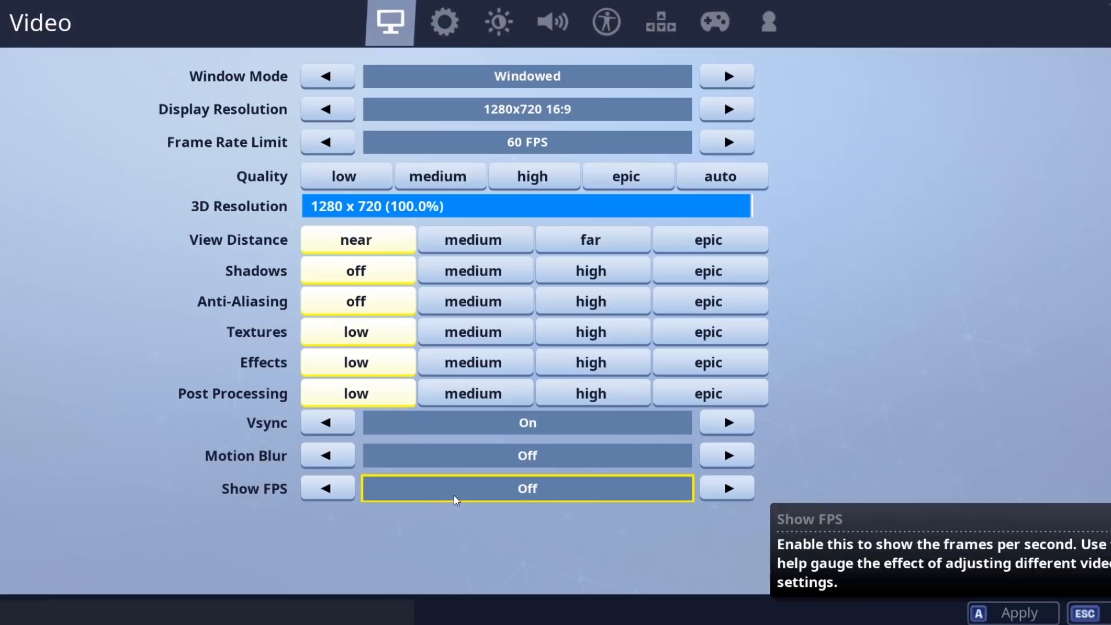
{"action": "mouse_move", "coordinate": [441, 503]}
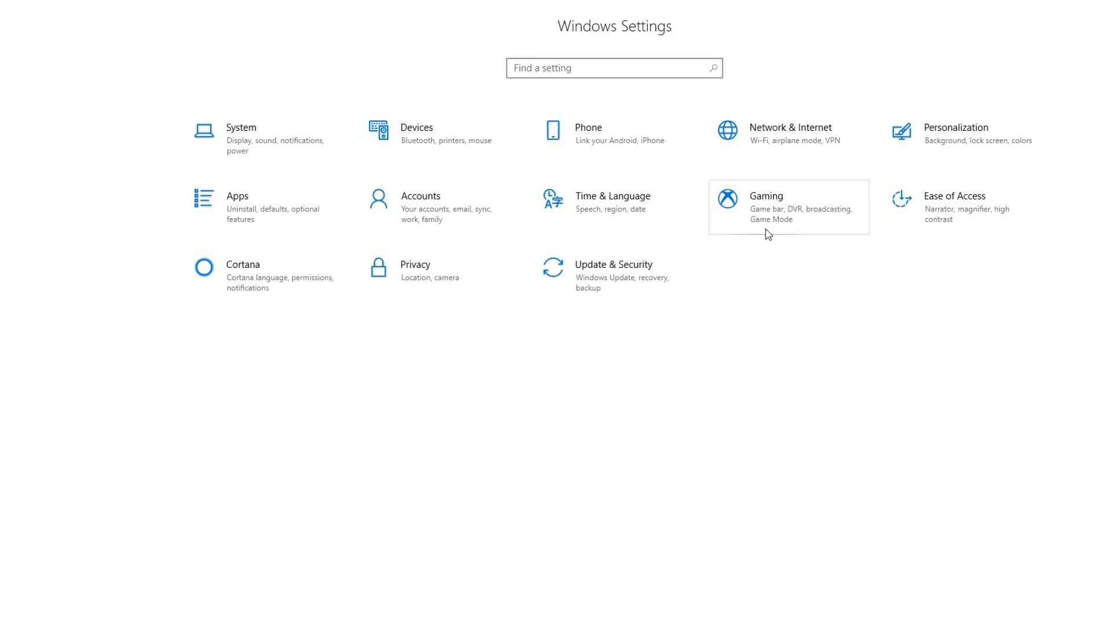
Step: Open the Gaming section of Windows Settings to reach the Game bar page
{"action": "left_click", "coordinate": [765, 207]}
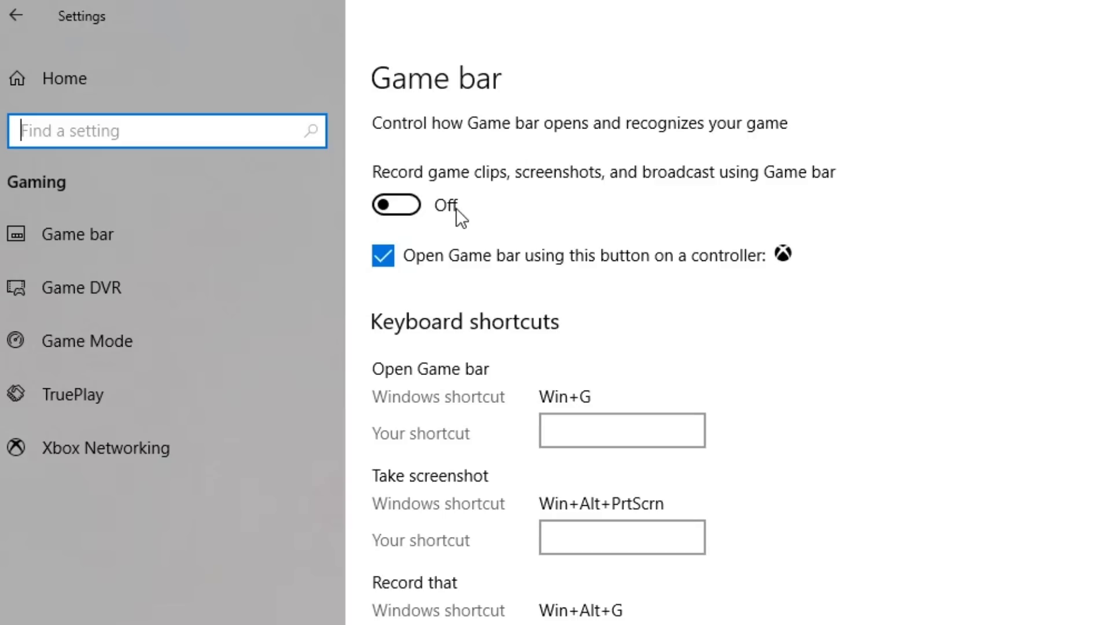
{"action": "mouse_move", "coordinate": [277, 287]}
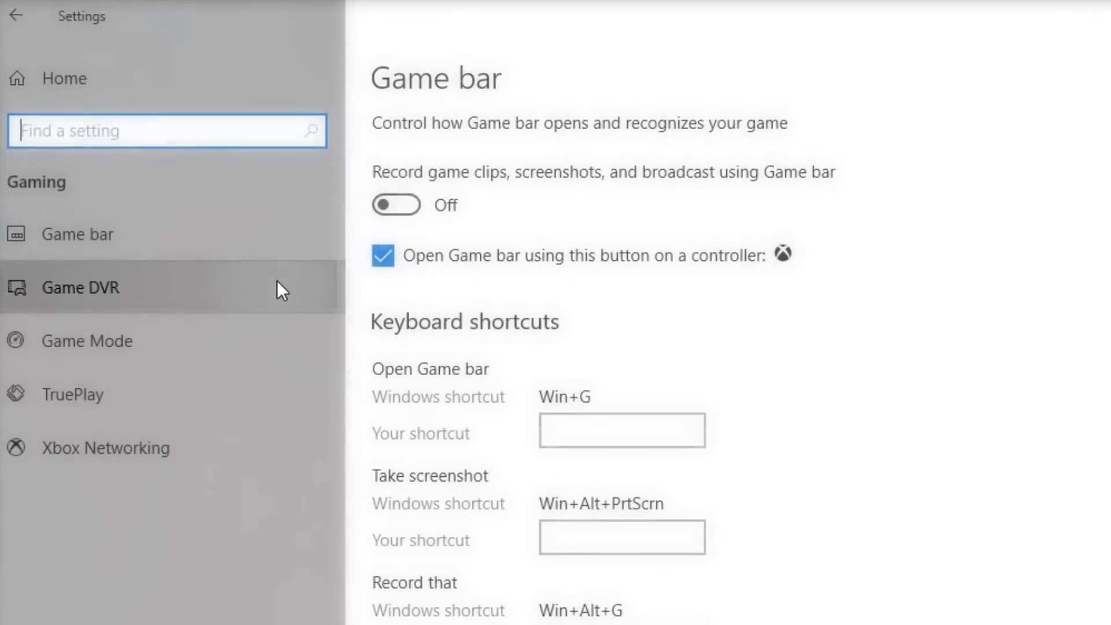
Step: Open the Game DVR page and check that background recording is off
{"action": "left_click", "coordinate": [80, 287]}
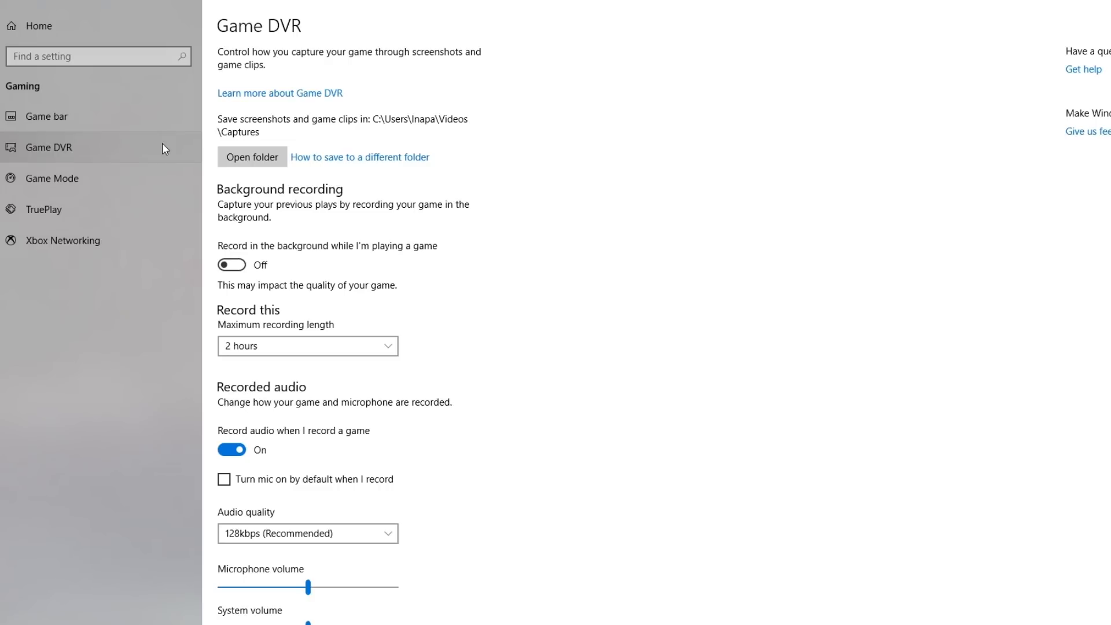
{"action": "scroll", "scroll_direction": "down", "scroll_amount": 3}
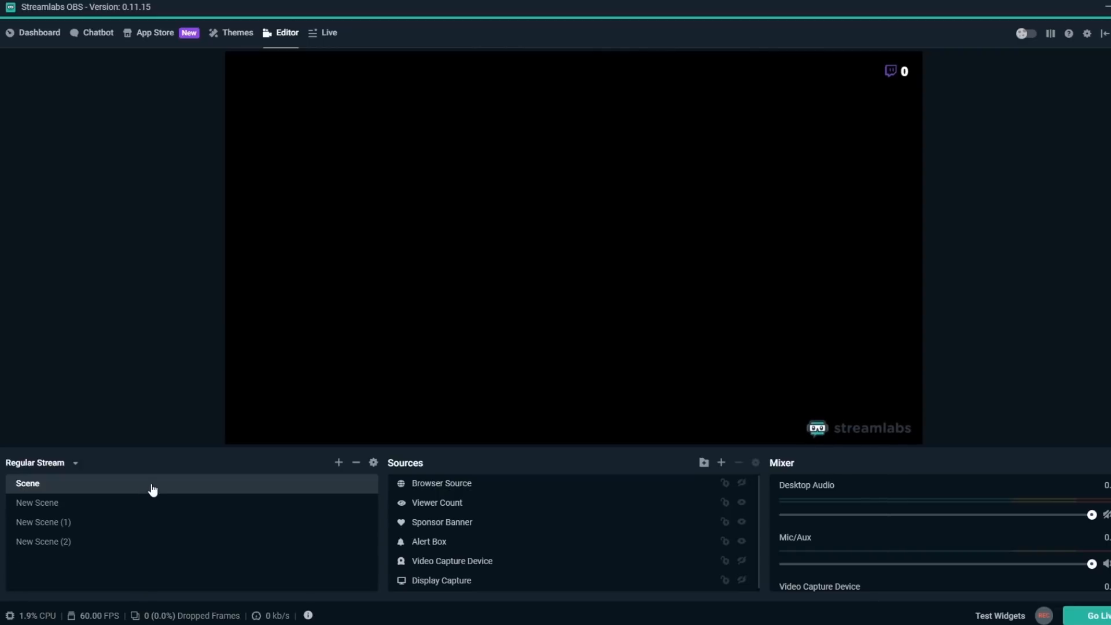
{"action": "mouse_move", "coordinate": [481, 486]}
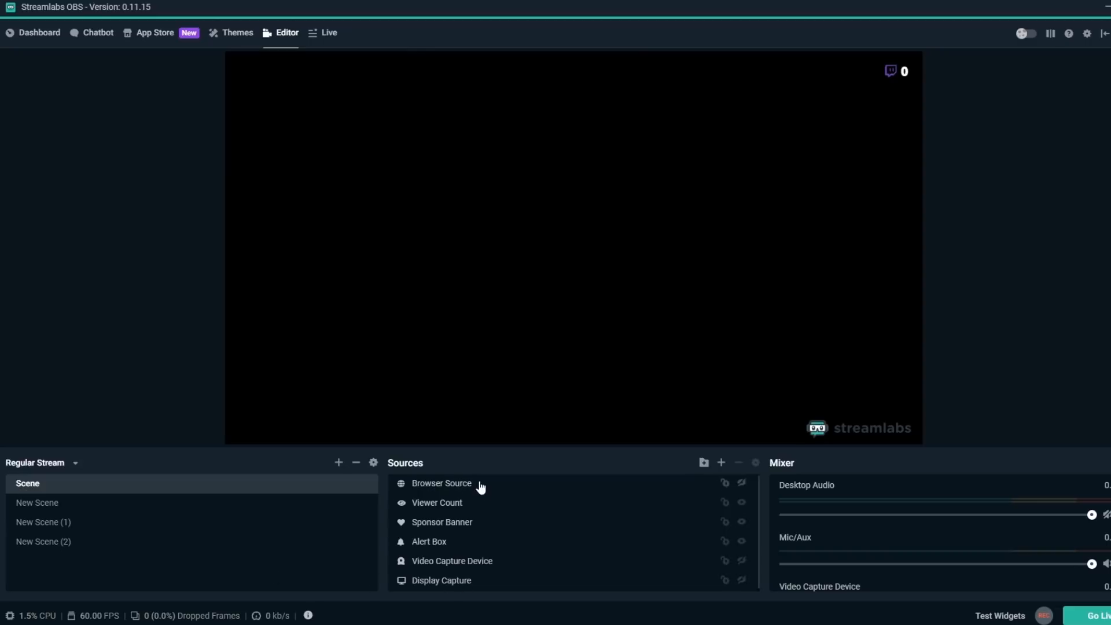
{"action": "mouse_move", "coordinate": [477, 575]}
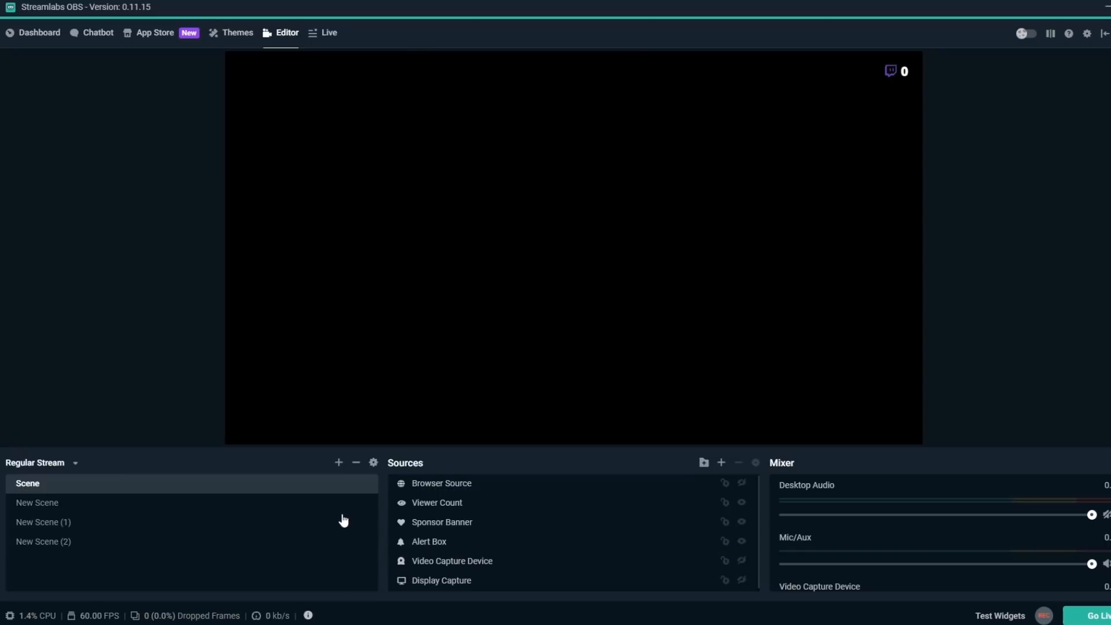
Step: Delete New Scene (2) with the minus button and New Scene (1) via right-click, confirming each
{"action": "left_click", "coordinate": [44, 522]}
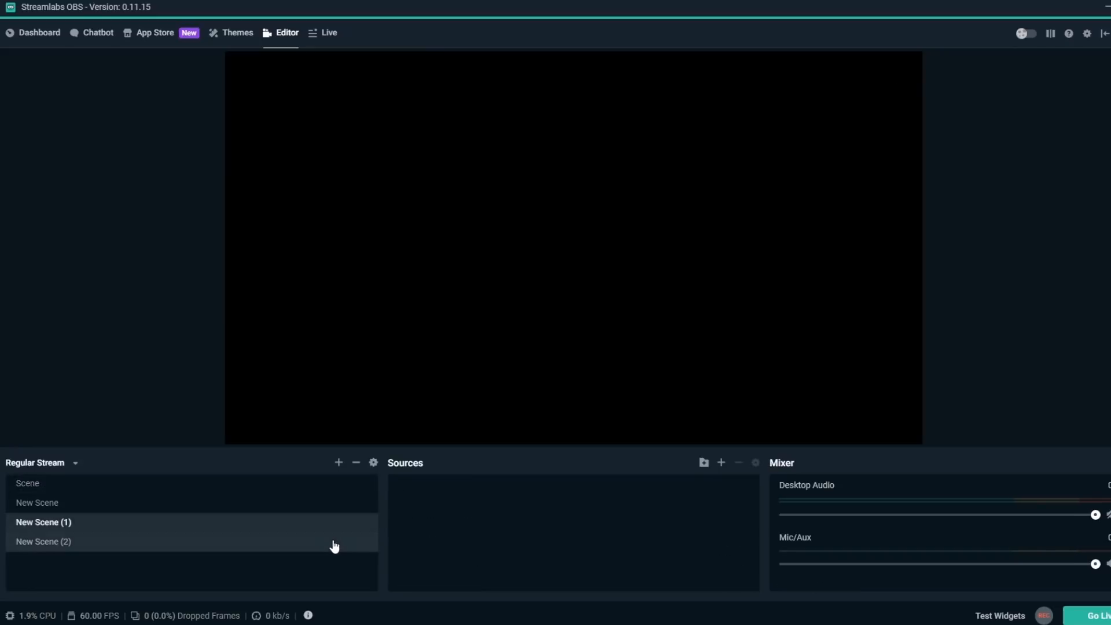
{"action": "left_click", "coordinate": [43, 541]}
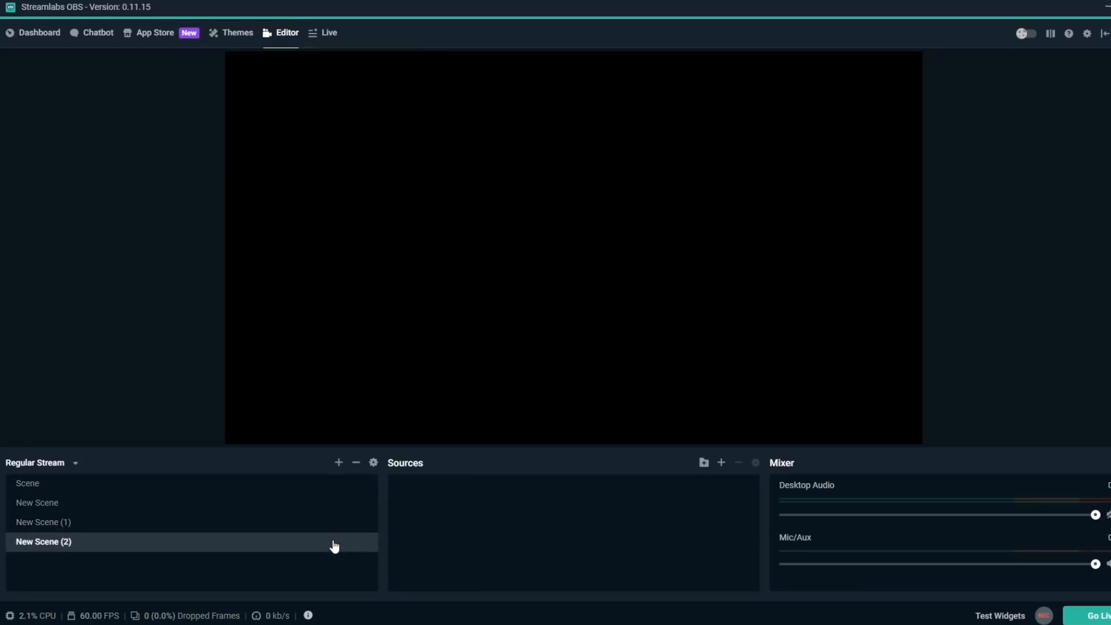
{"action": "left_click", "coordinate": [356, 462]}
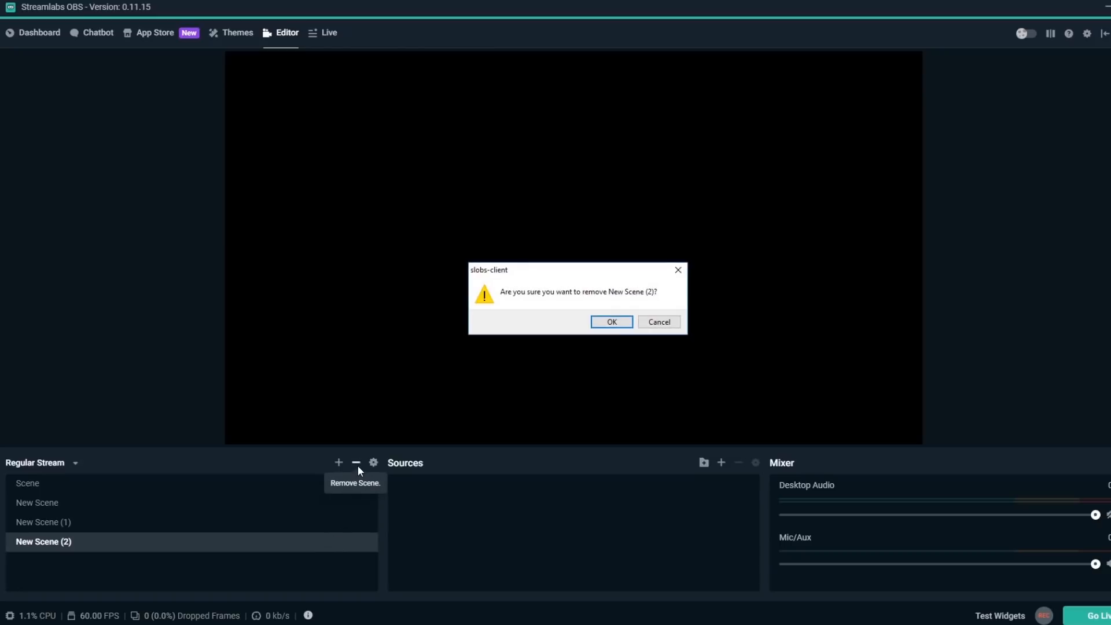
{"action": "left_click", "coordinate": [610, 322]}
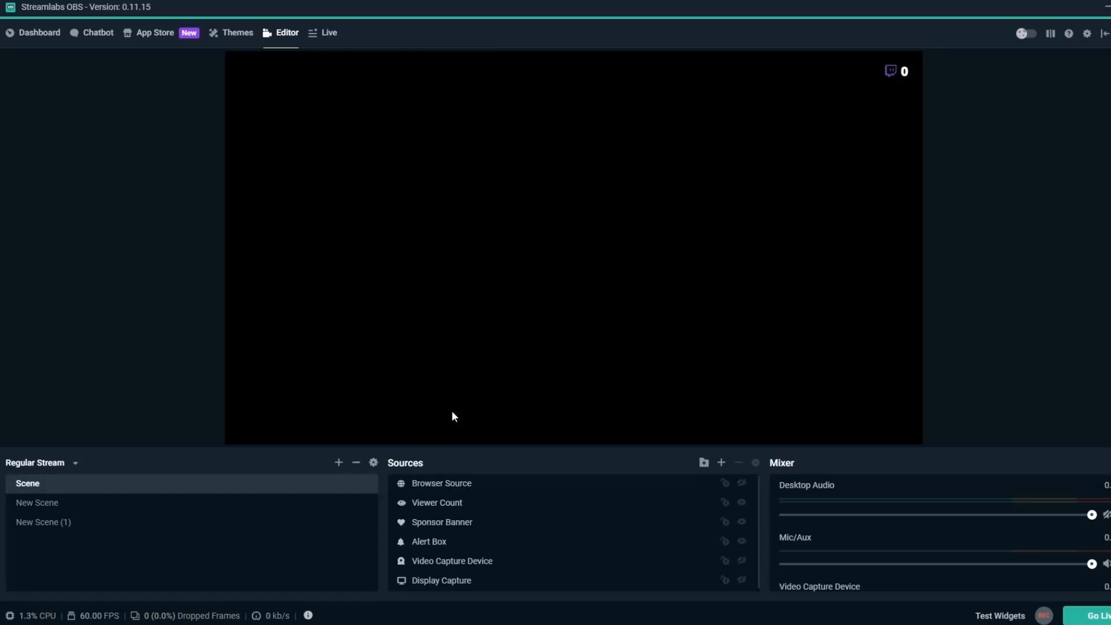
{"action": "right_click", "coordinate": [43, 521]}
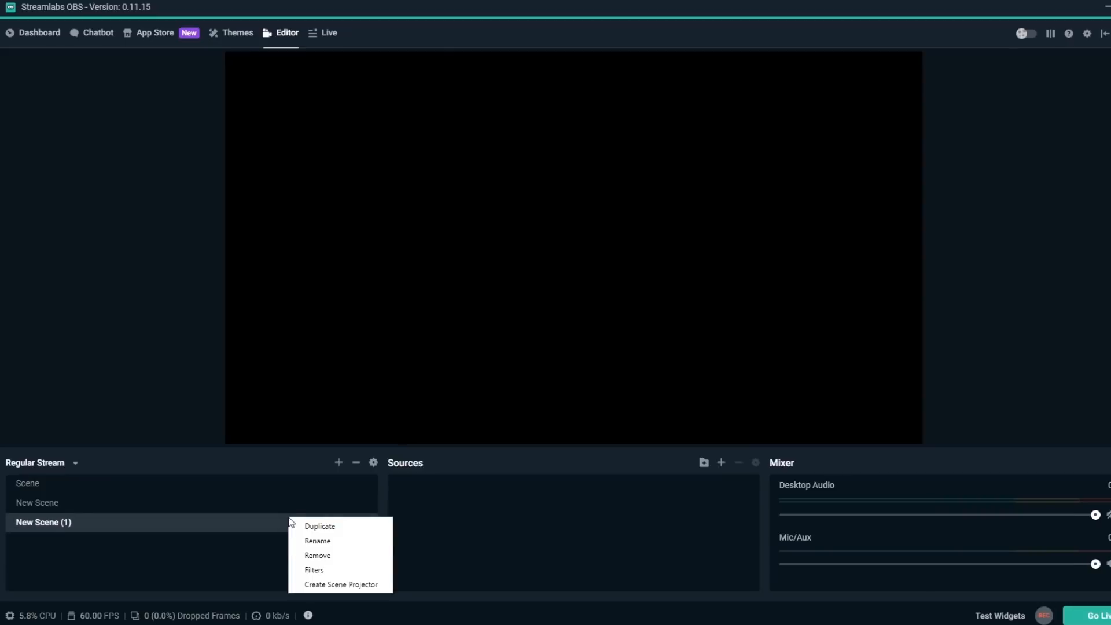
{"action": "left_click", "coordinate": [316, 555]}
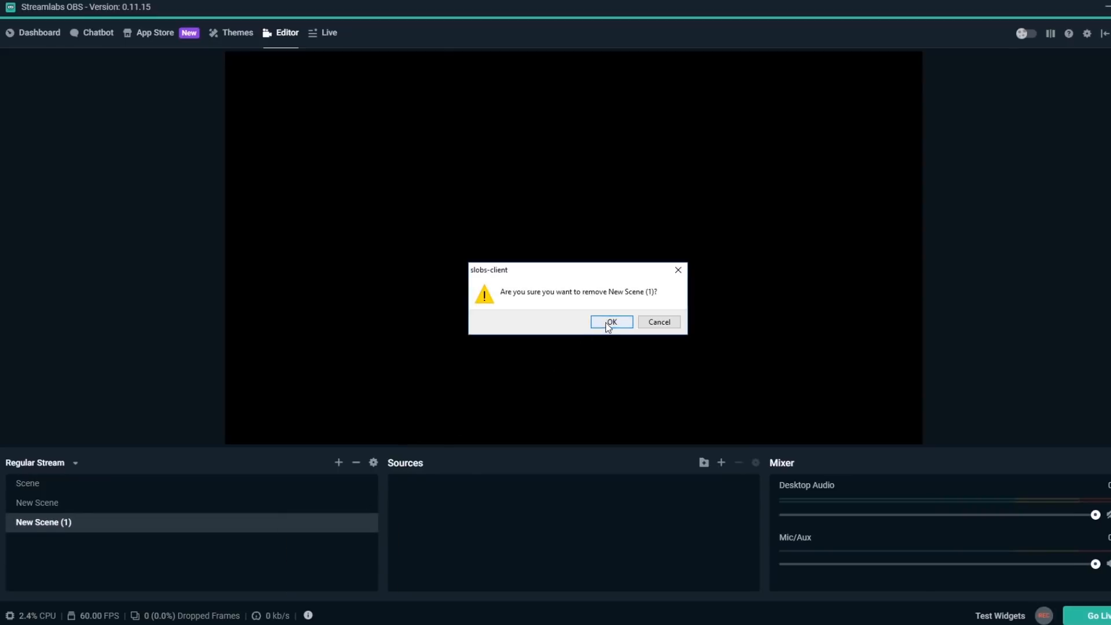
{"action": "left_click", "coordinate": [611, 322]}
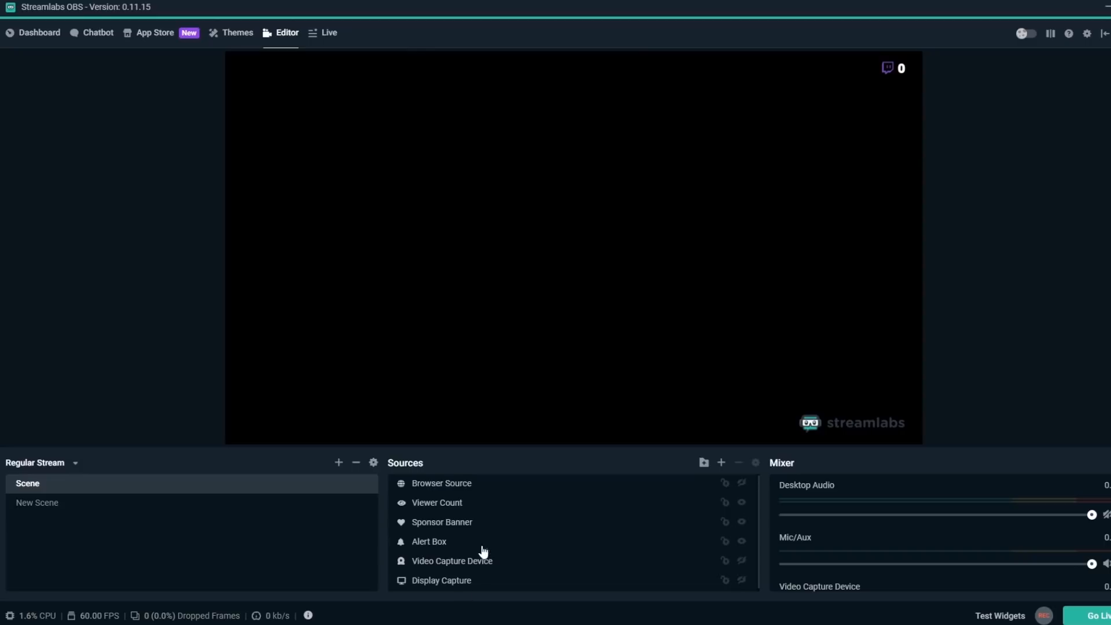
Step: Cancel removing Viewer Count, then remove the Browser Source and confirm
{"action": "left_click", "coordinate": [436, 502]}
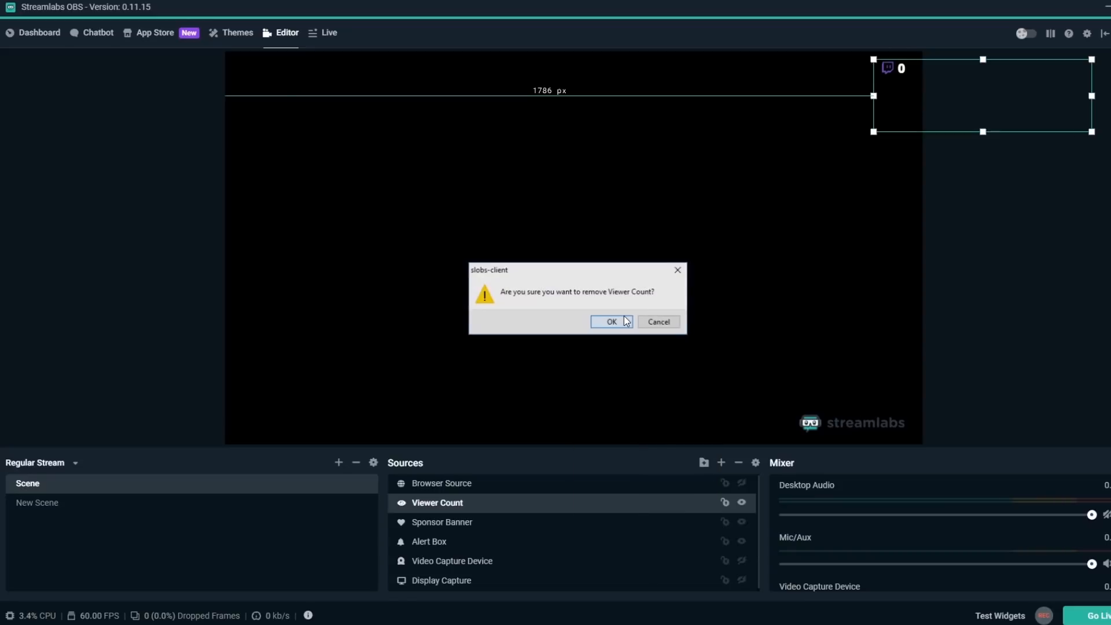
{"action": "left_click", "coordinate": [657, 322]}
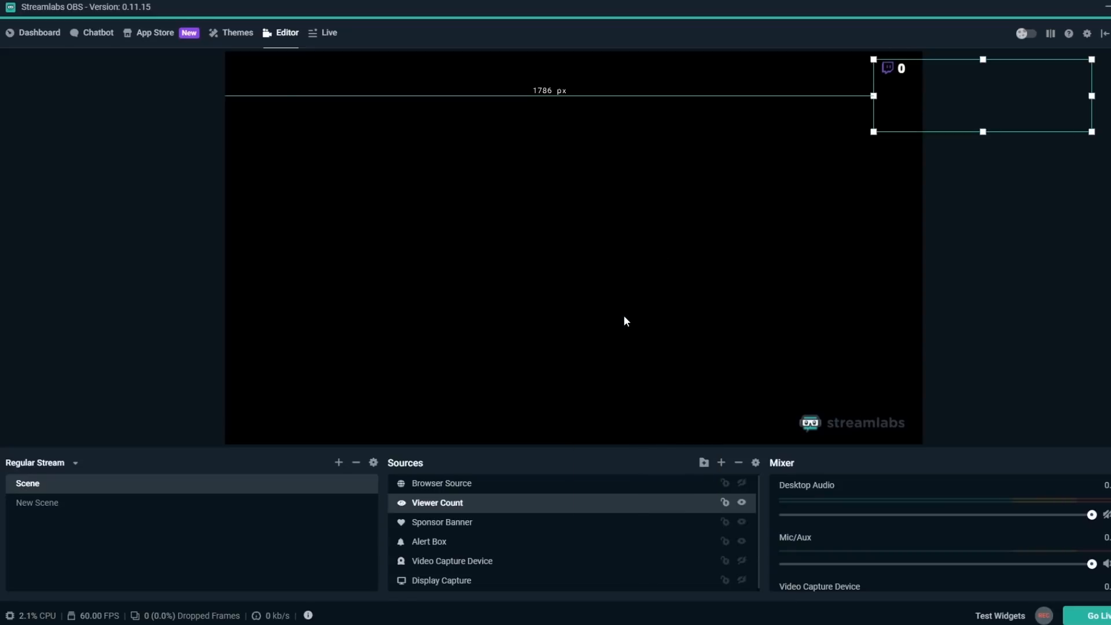
{"action": "left_click", "coordinate": [442, 483]}
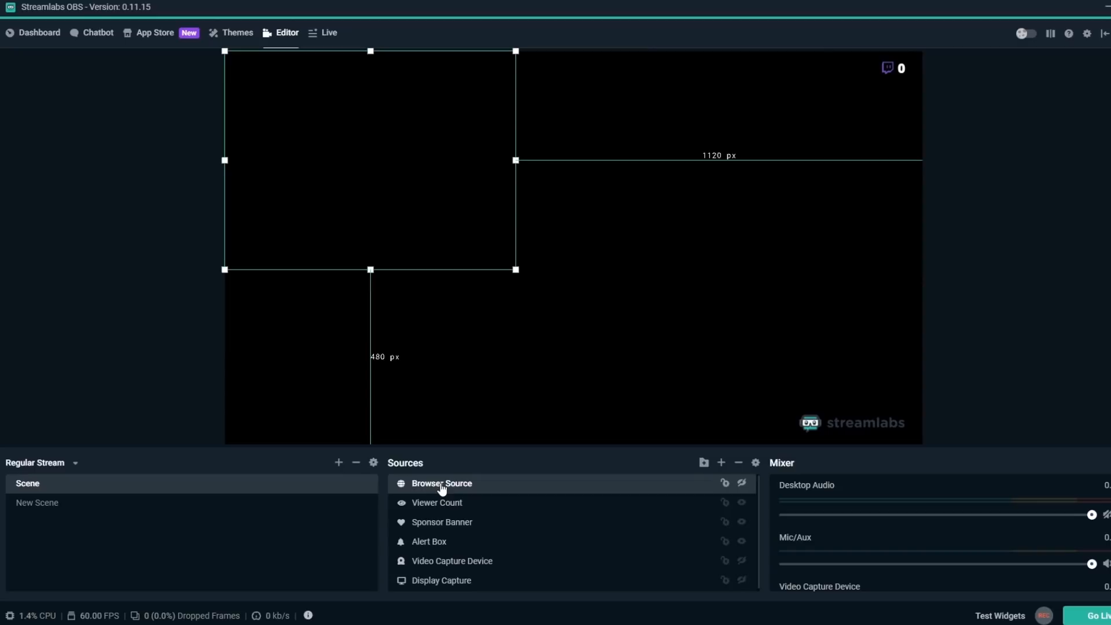
{"action": "mouse_move", "coordinate": [738, 463]}
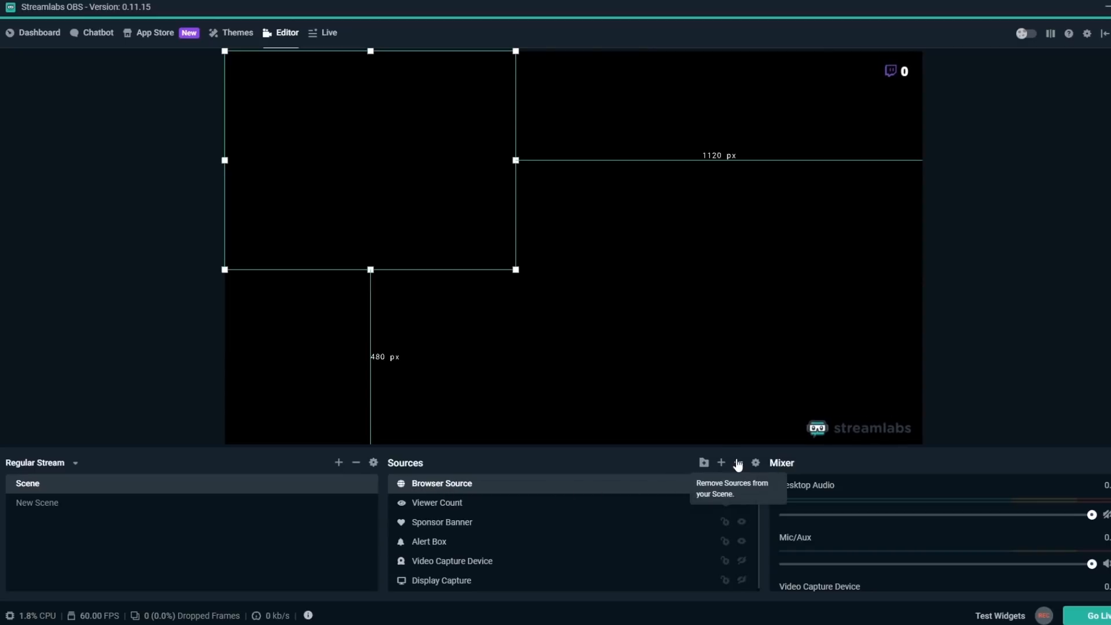
{"action": "left_click", "coordinate": [736, 463]}
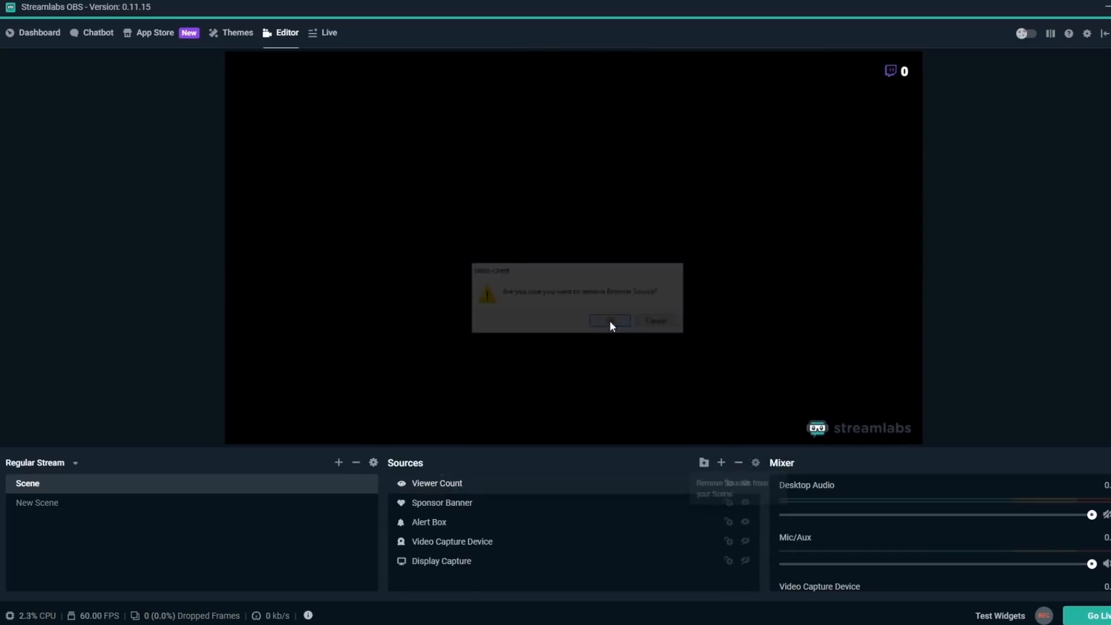
{"action": "left_click", "coordinate": [610, 320]}
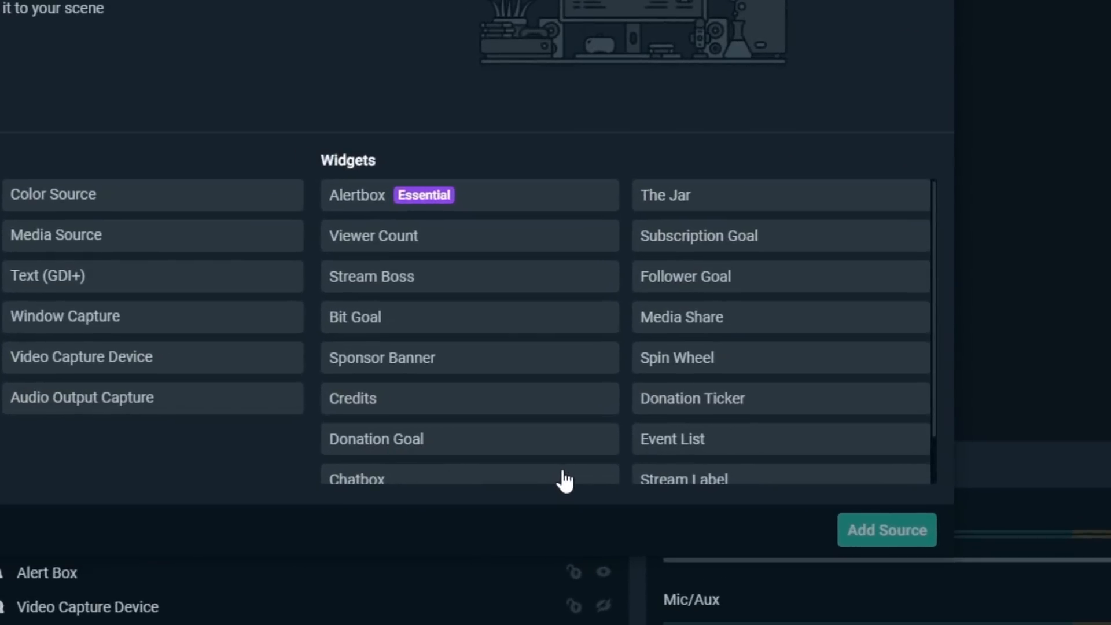
{"action": "mouse_move", "coordinate": [866, 53]}
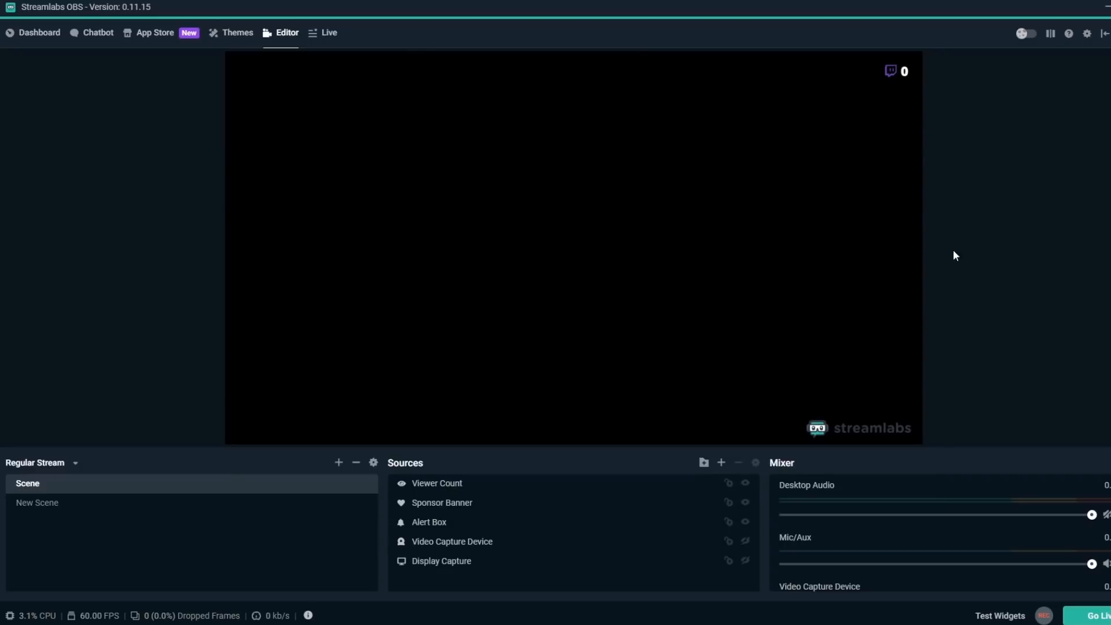
Step: Open Go Live's stream info and set the game to Fortnite by searching 'fo'
{"action": "left_click", "coordinate": [1092, 616]}
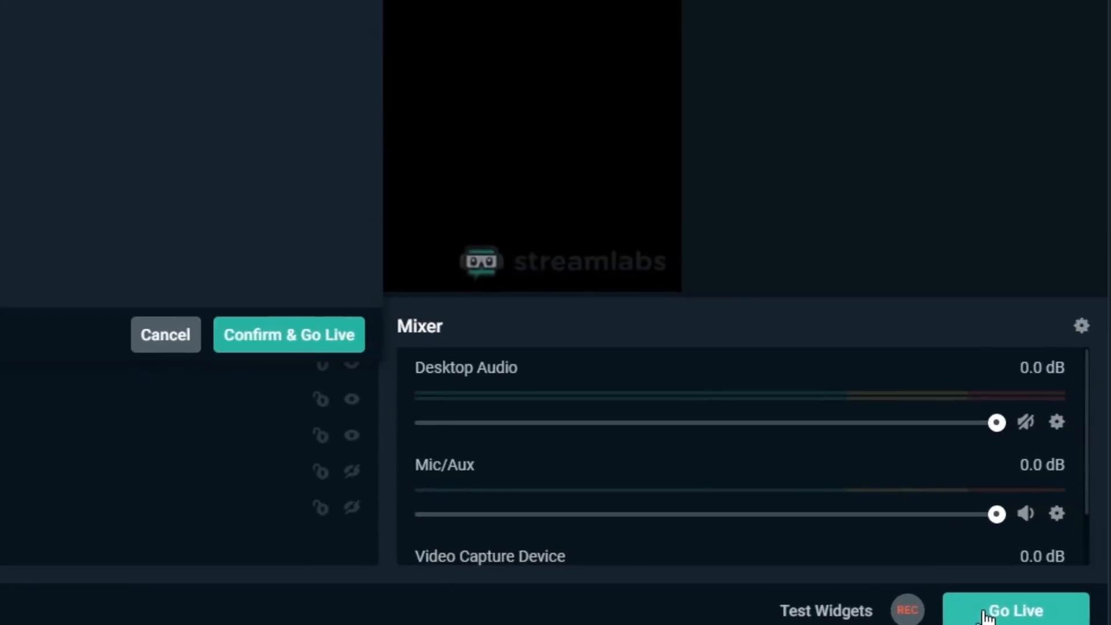
{"action": "mouse_move", "coordinate": [837, 474]}
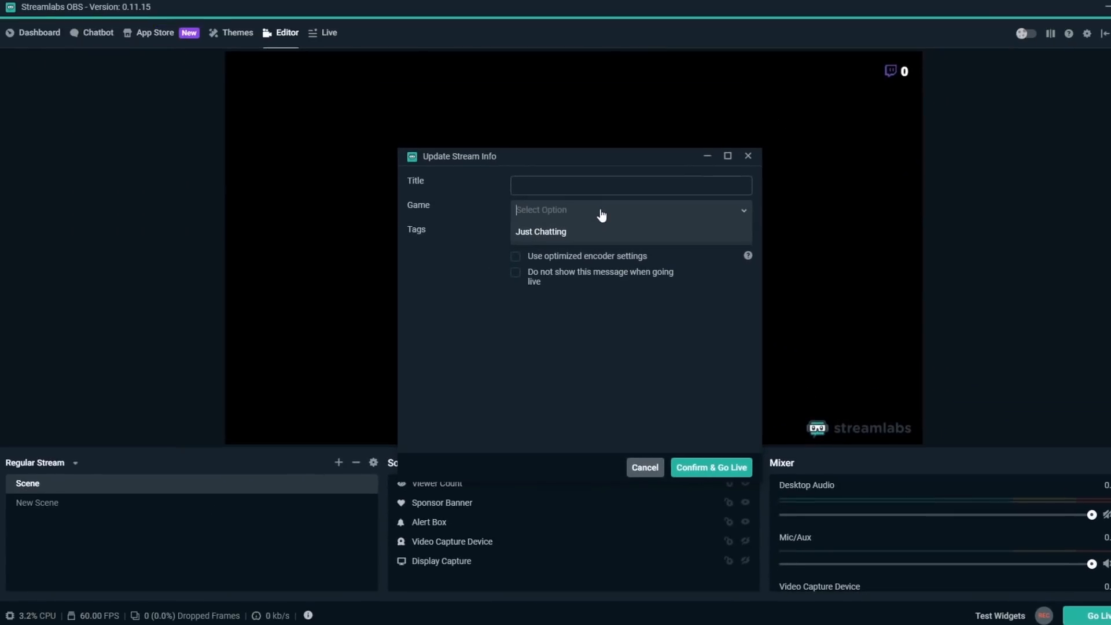
{"action": "type", "text": "fortn"}
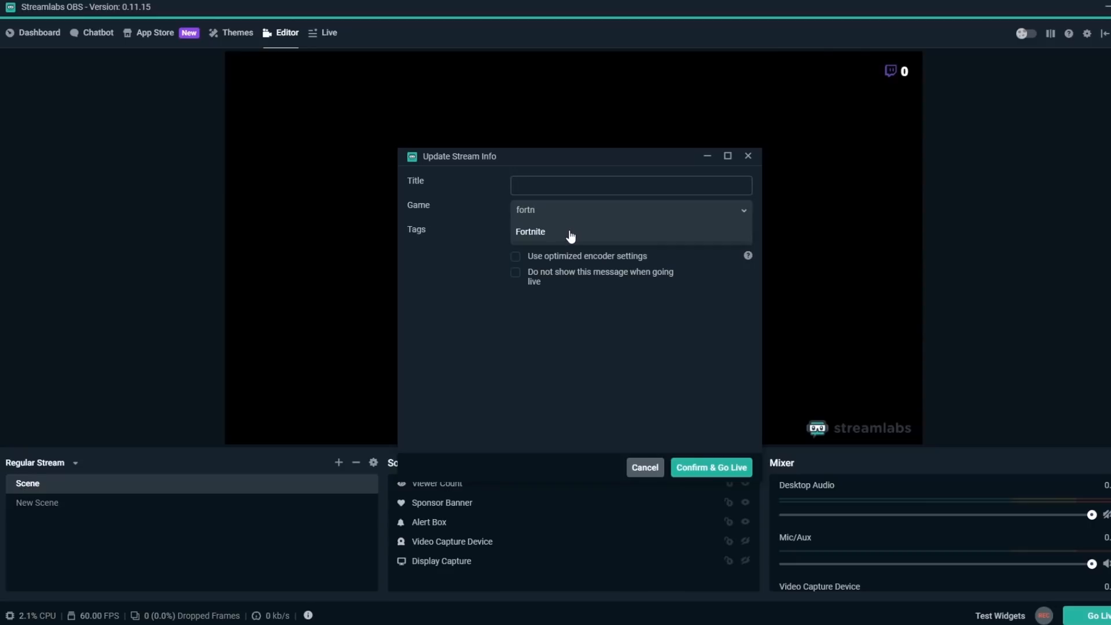
{"action": "left_click", "coordinate": [530, 231]}
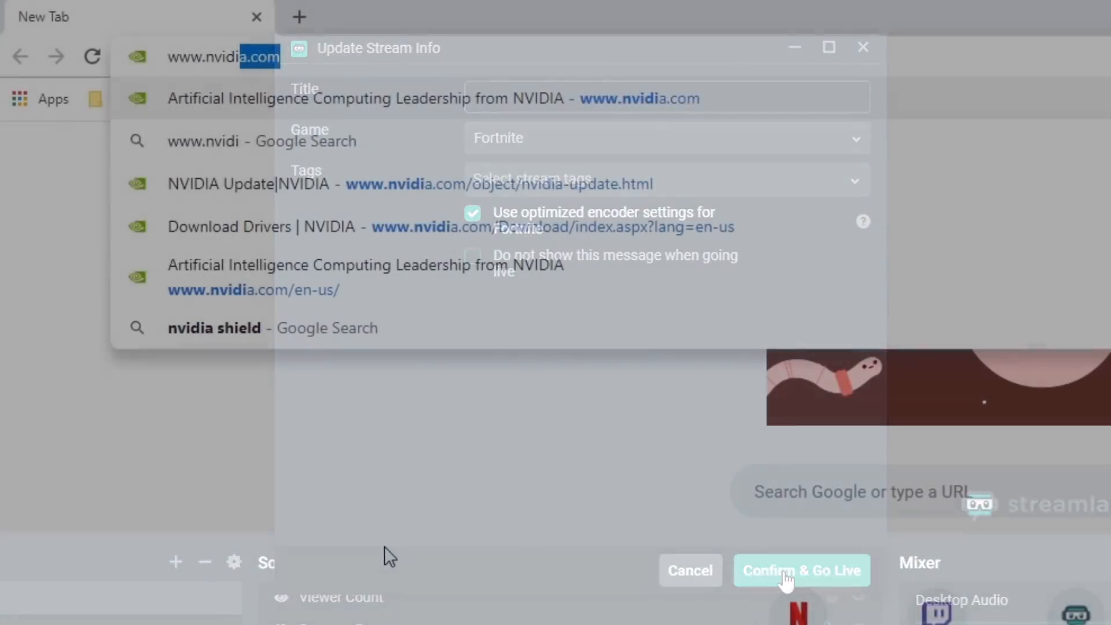
Step: Confirm the stream info, then scroll through Newegg's featured CPUs and graphics cards
{"action": "left_click", "coordinate": [801, 571]}
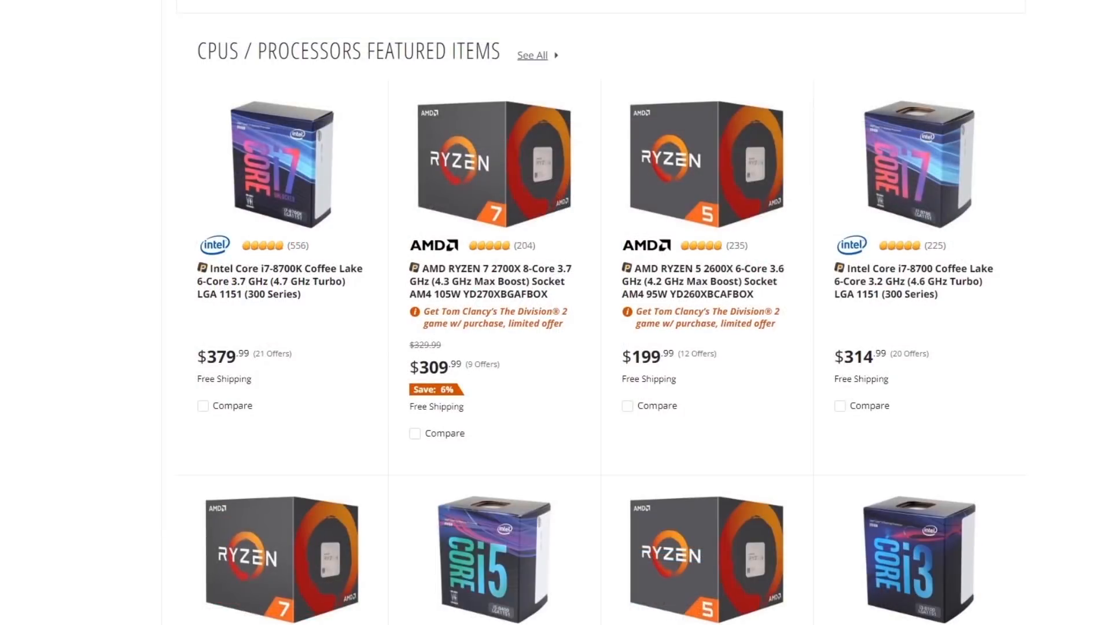
{"action": "scroll", "scroll_direction": "down", "scroll_amount": 3}
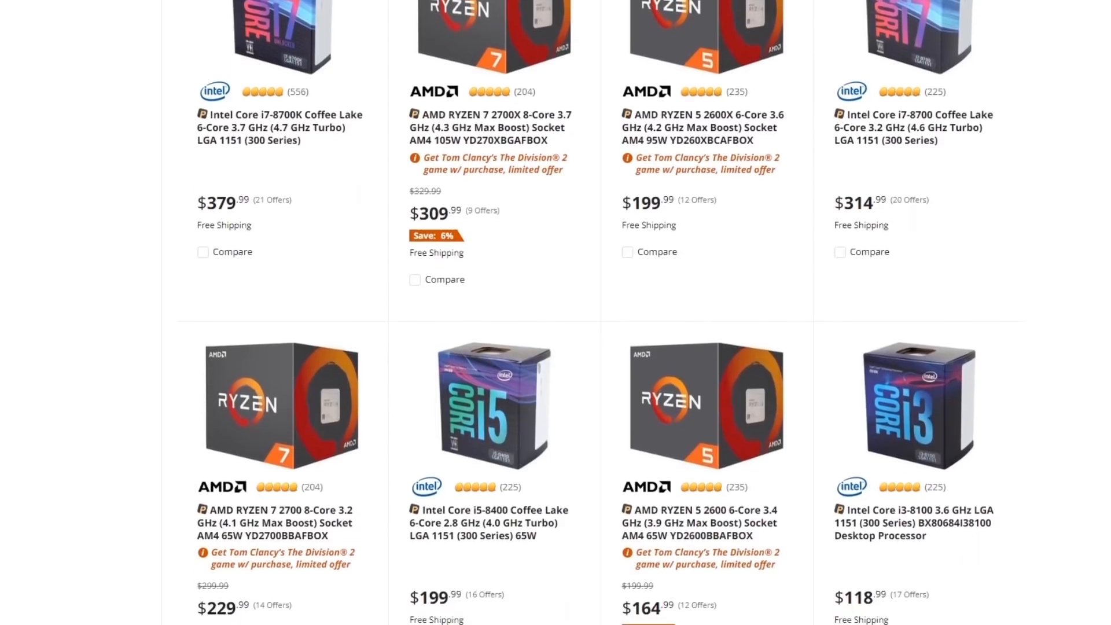
{"action": "scroll", "scroll_direction": "down", "scroll_amount": 3}
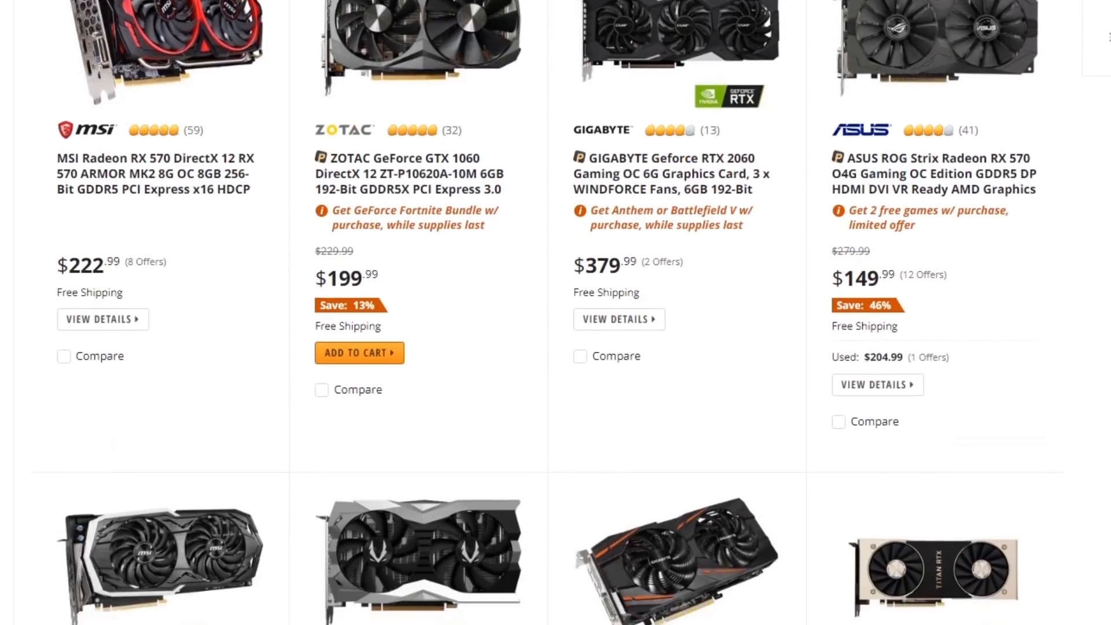
{"action": "scroll", "scroll_direction": "down", "scroll_amount": 3}
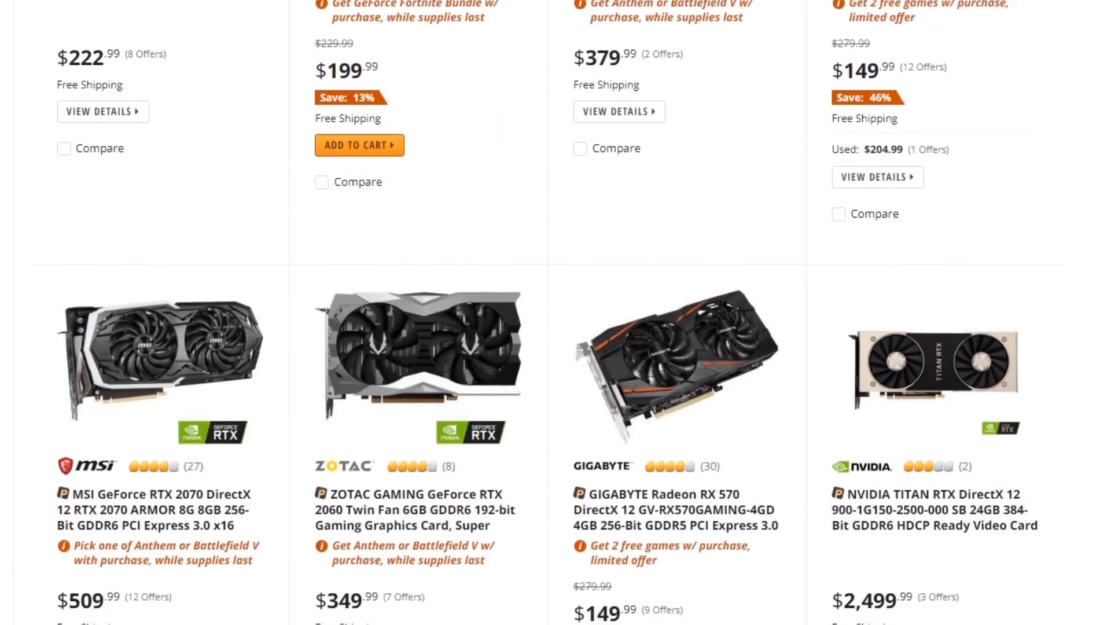
{"action": "scroll", "scroll_direction": "down", "scroll_amount": 3}
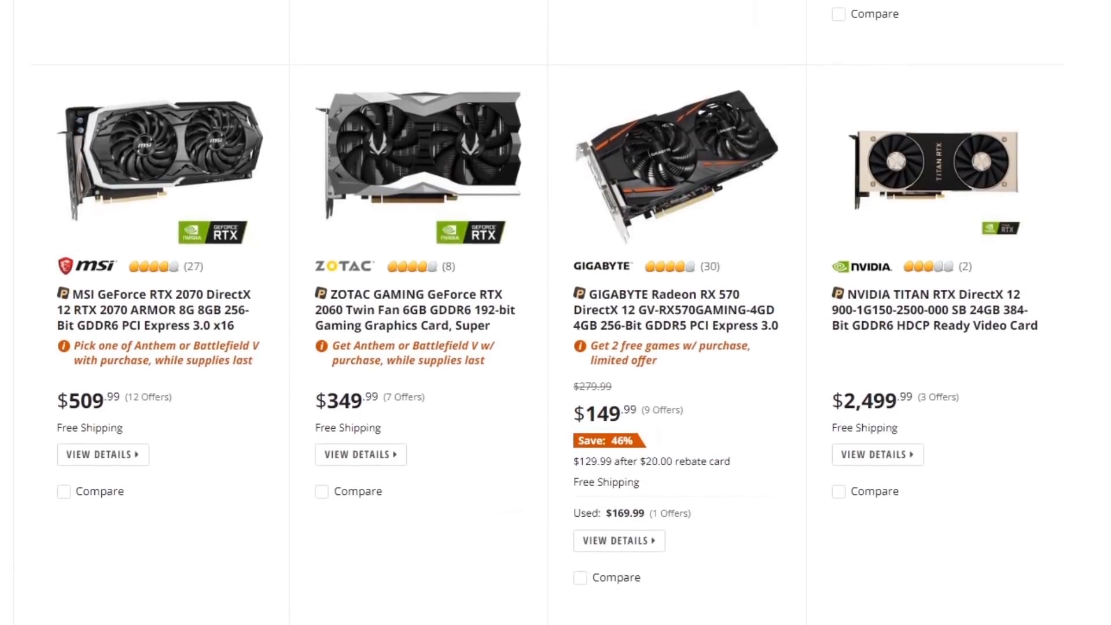